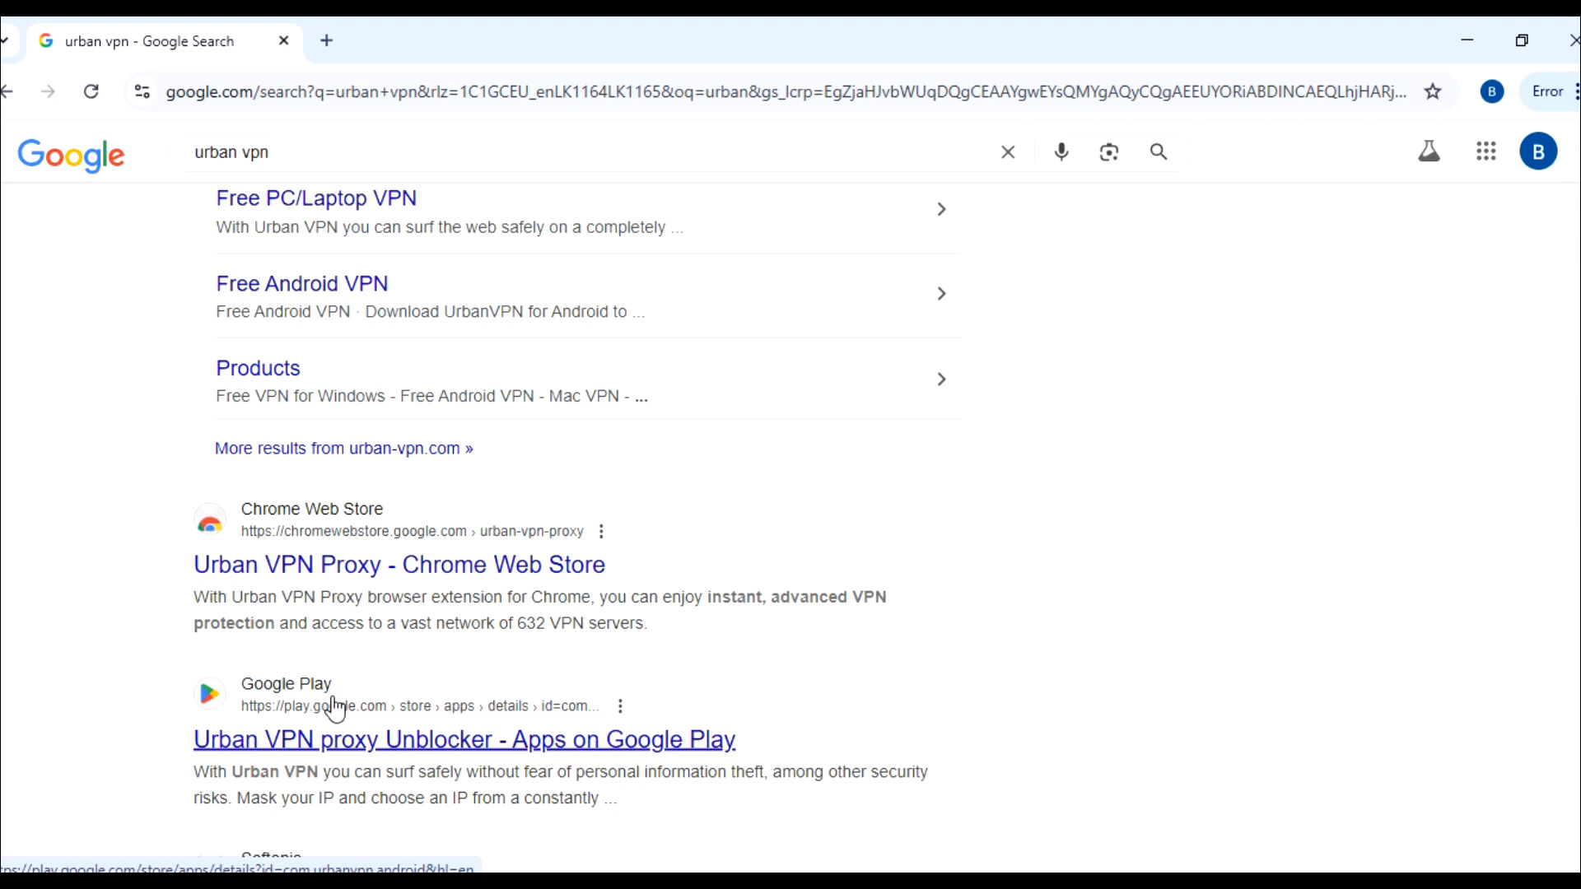
Step: Add the Urban VPN Proxy extension to Chrome from its Web Store listing, accepting its permissions
left_click(398, 565)
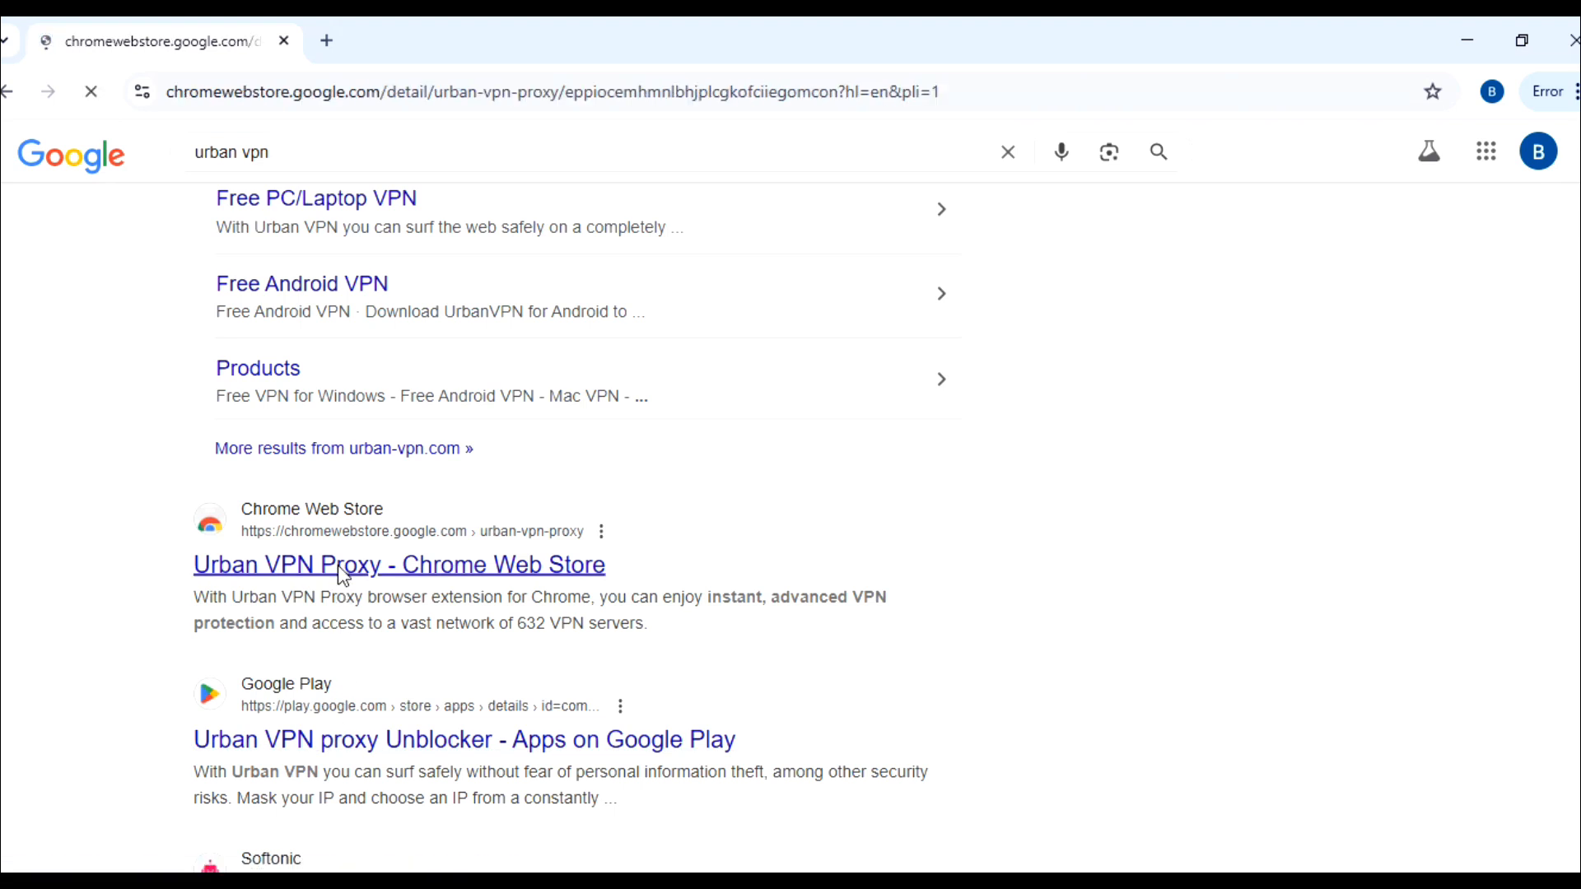
left_click(397, 565)
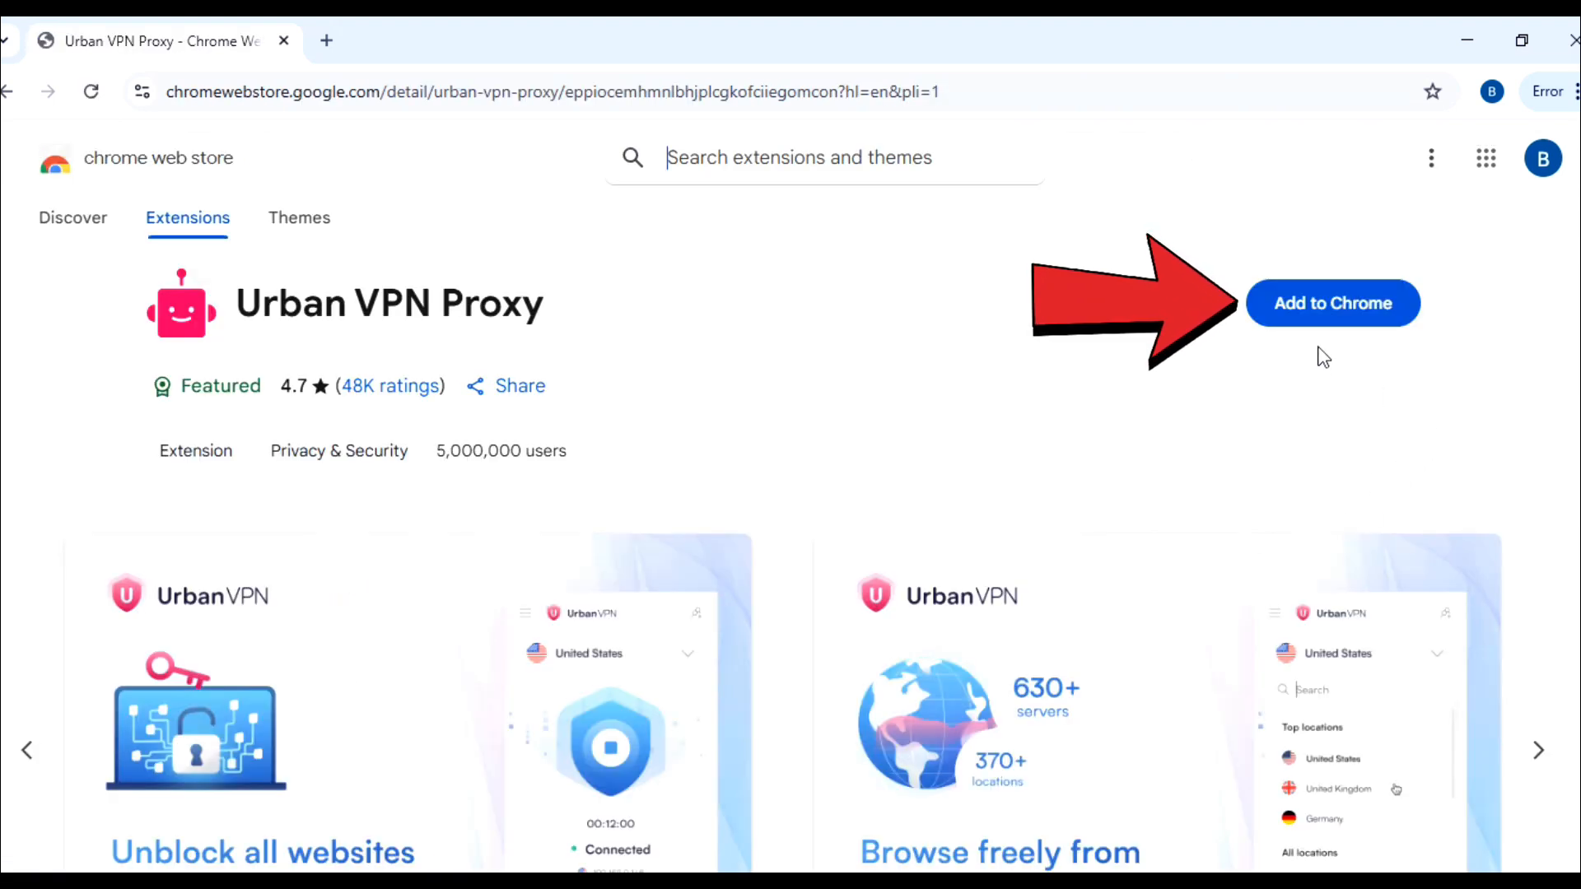
left_click(1333, 303)
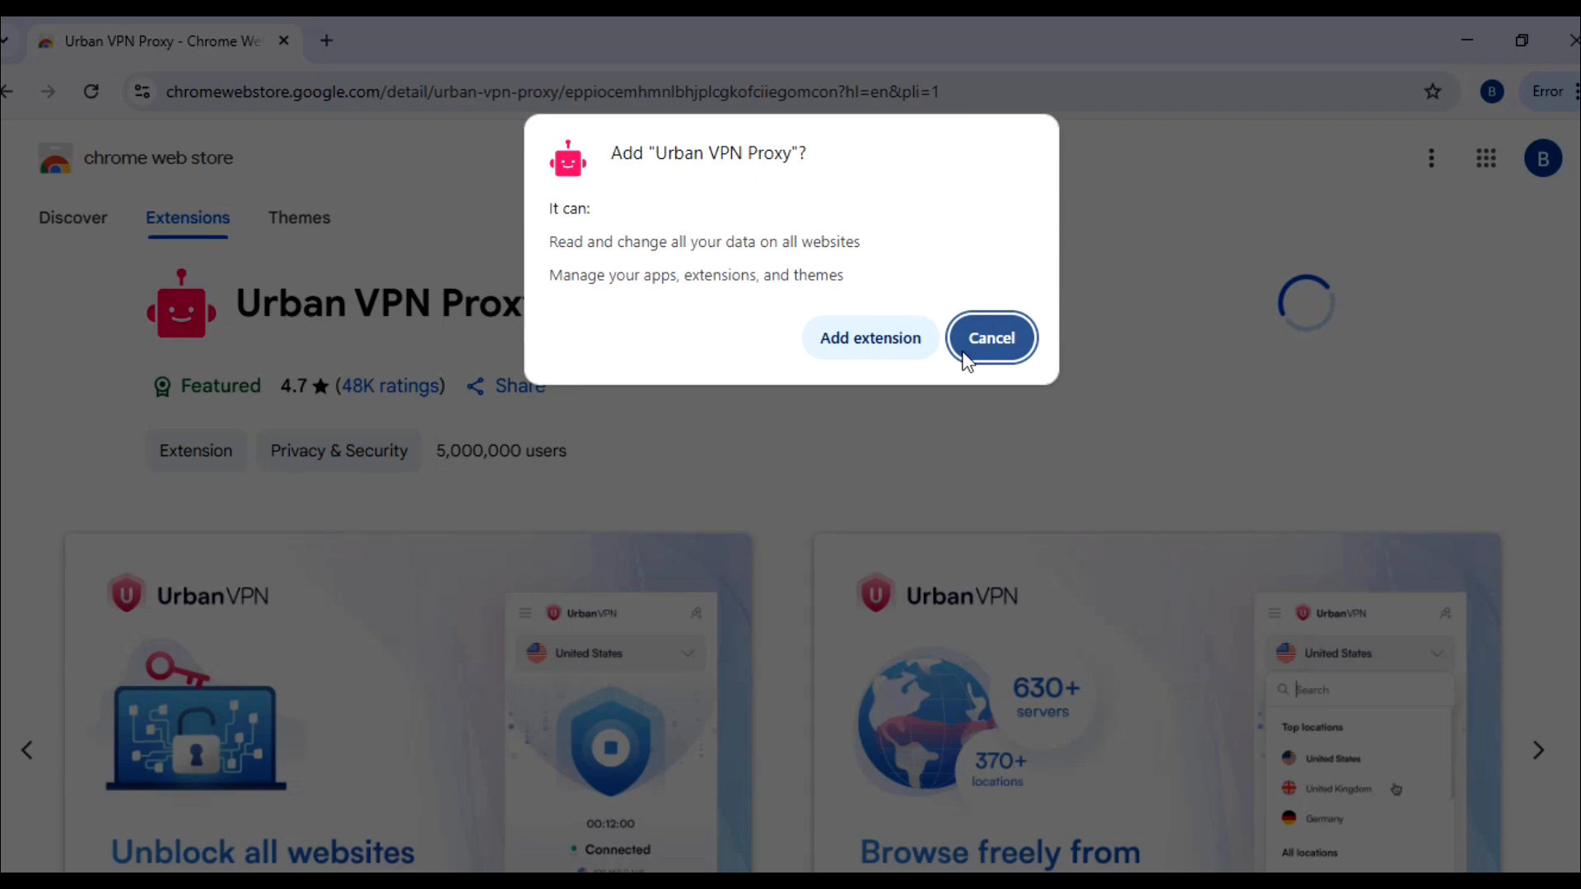
left_click(990, 338)
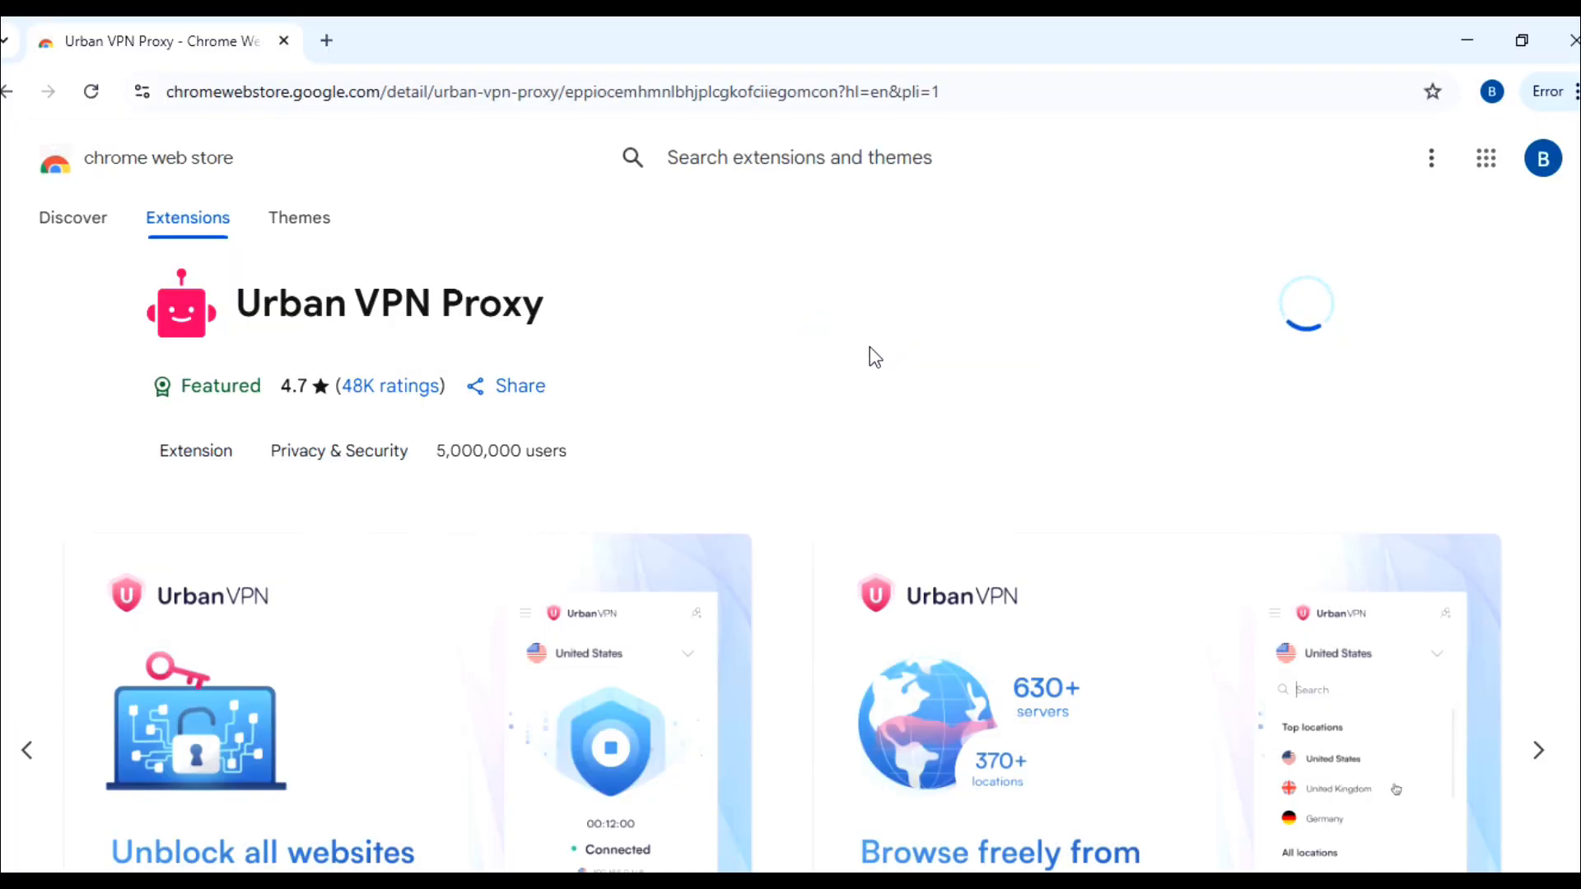
Step: Pin Urban VPN to the toolbar, check its panel, and go to the Gemini for students offer page
left_click(326, 41)
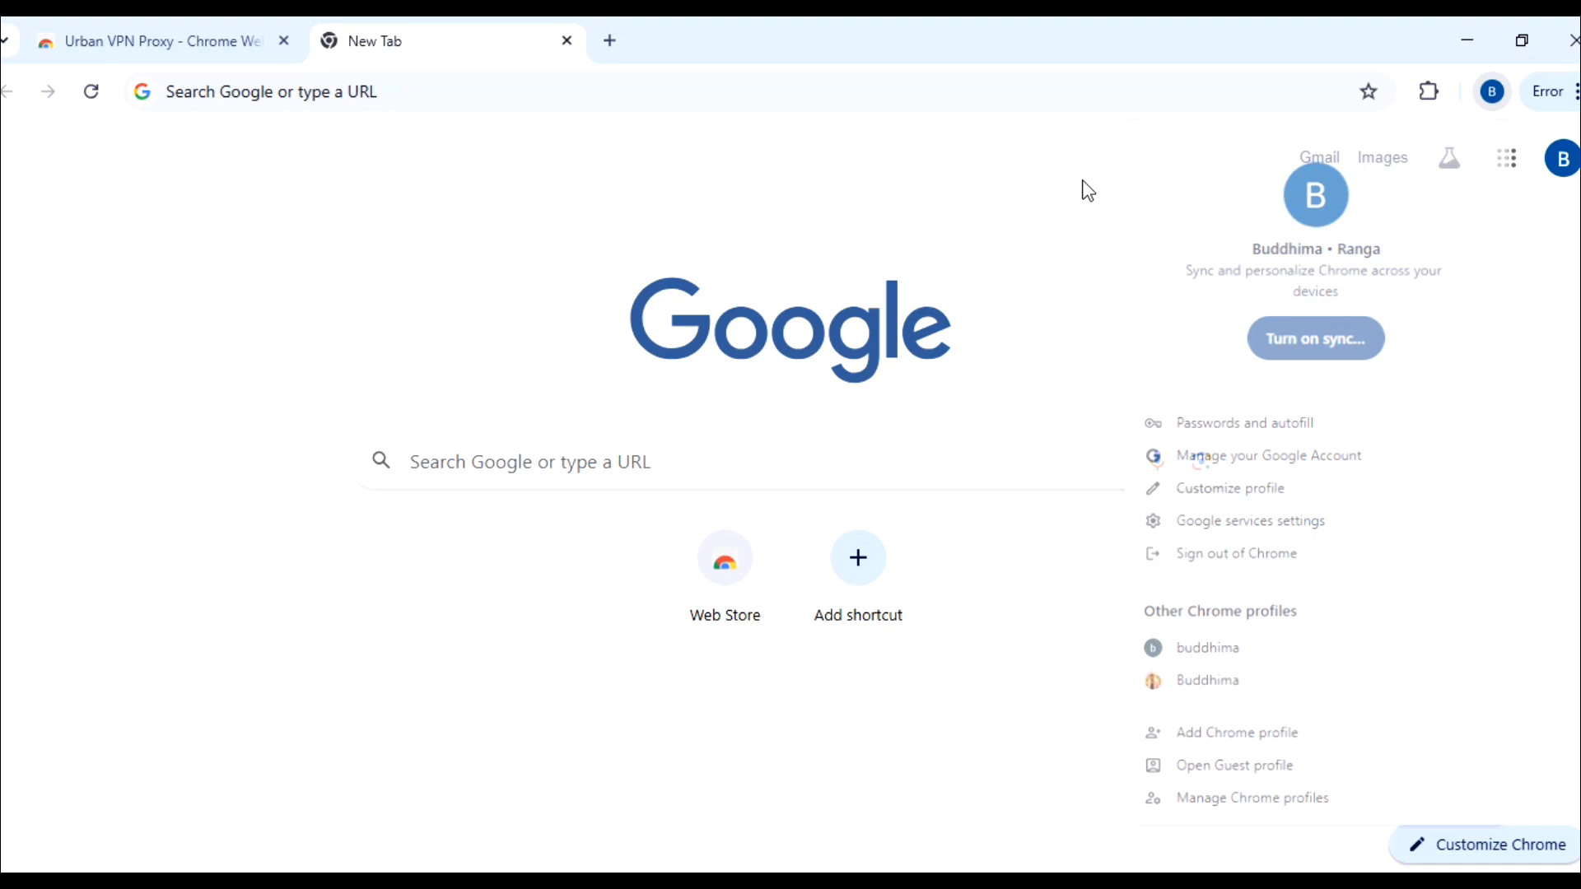
left_click(1428, 90)
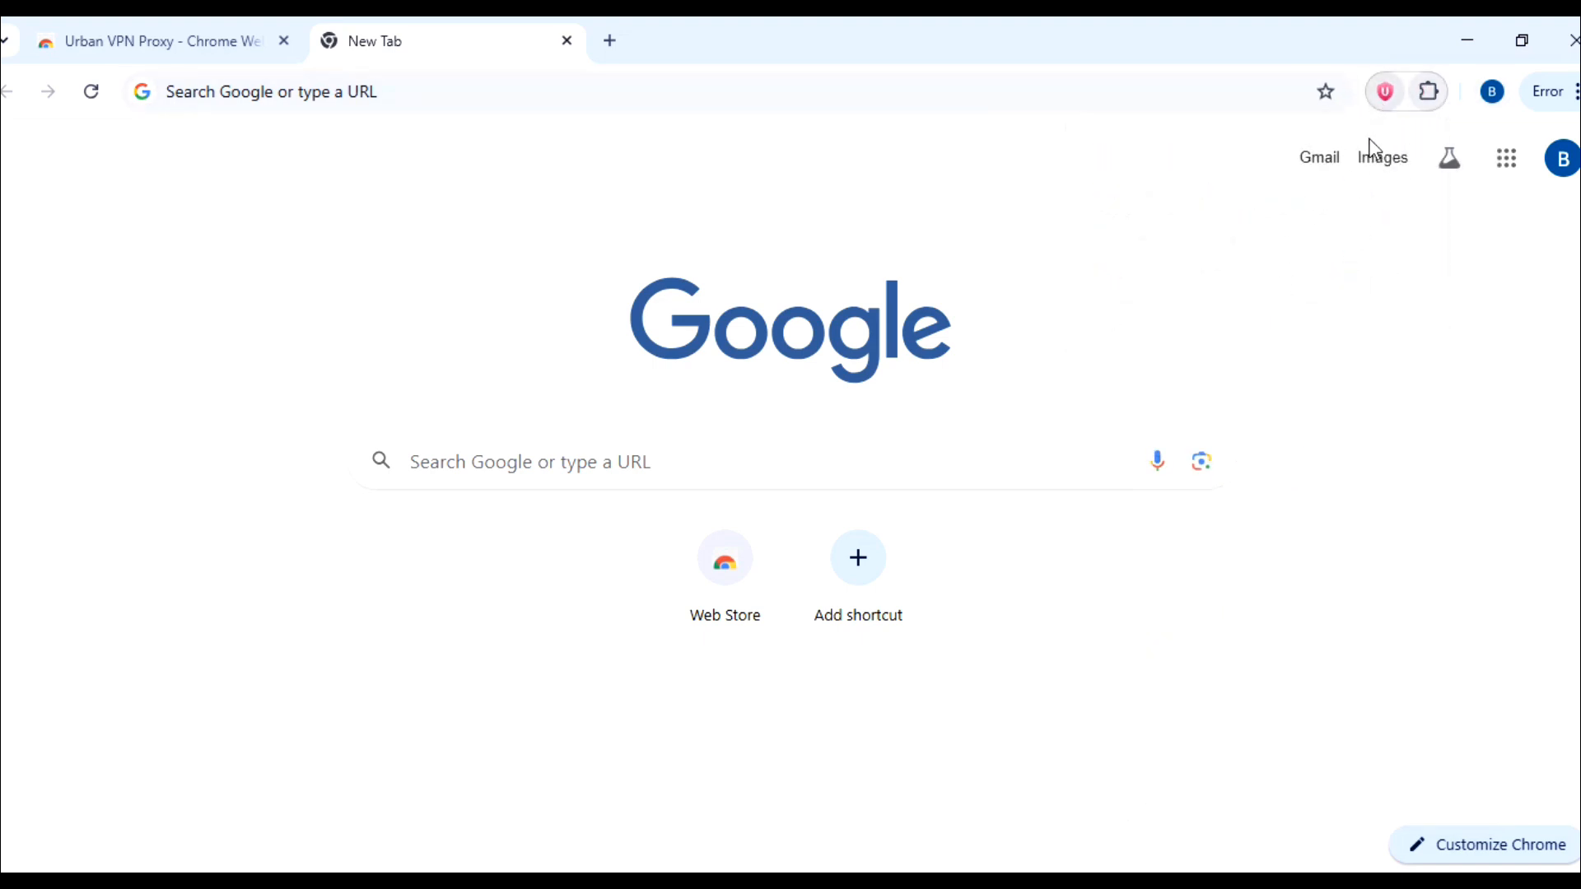
left_click(1384, 92)
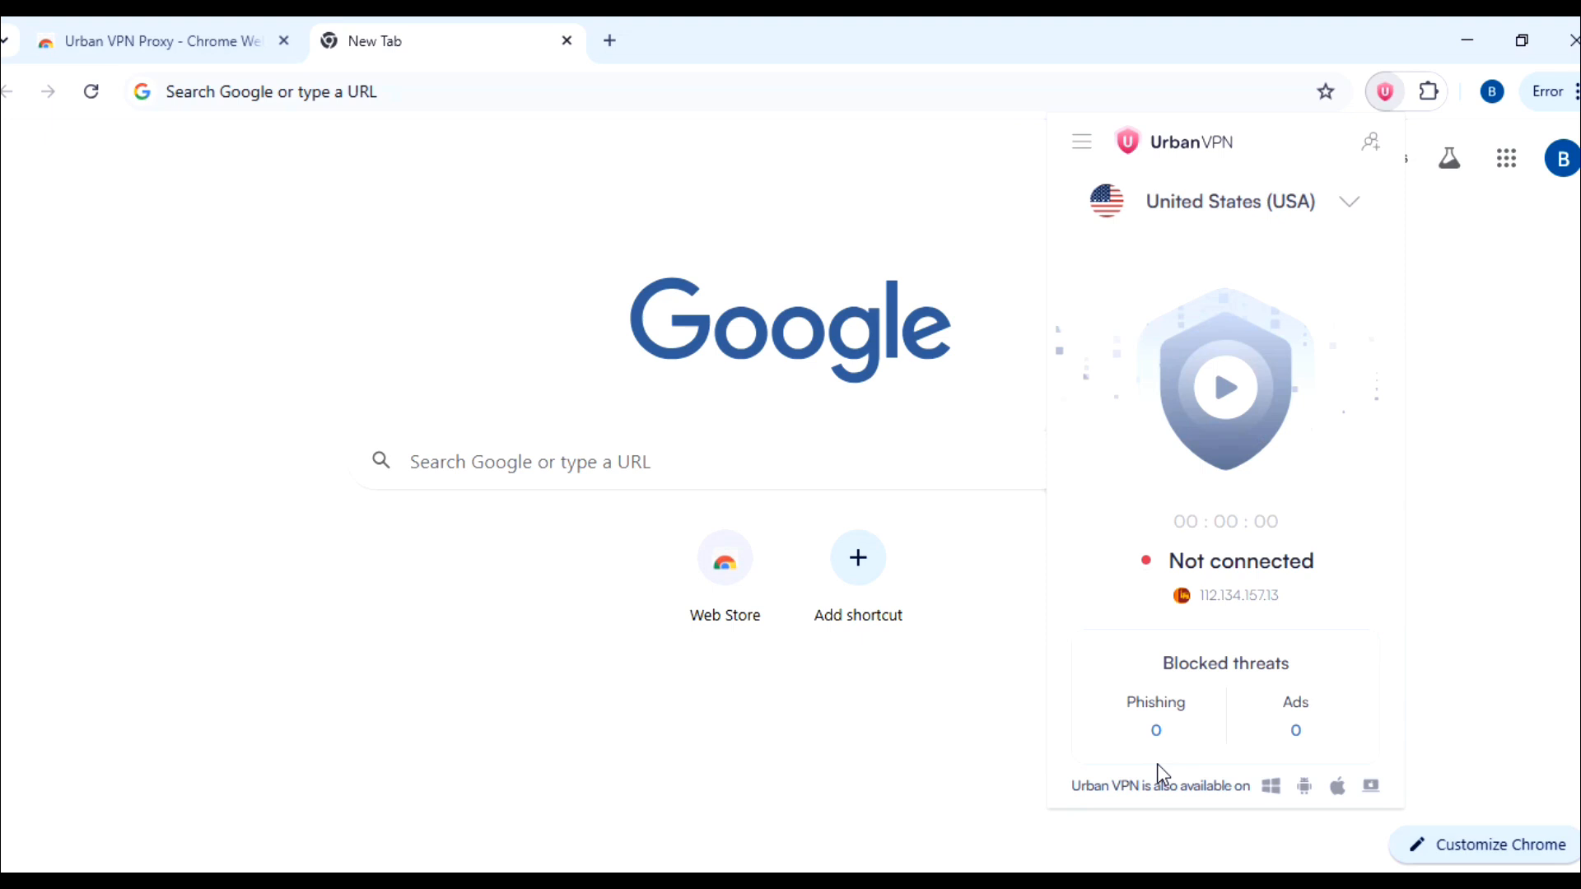
left_click(1224, 386)
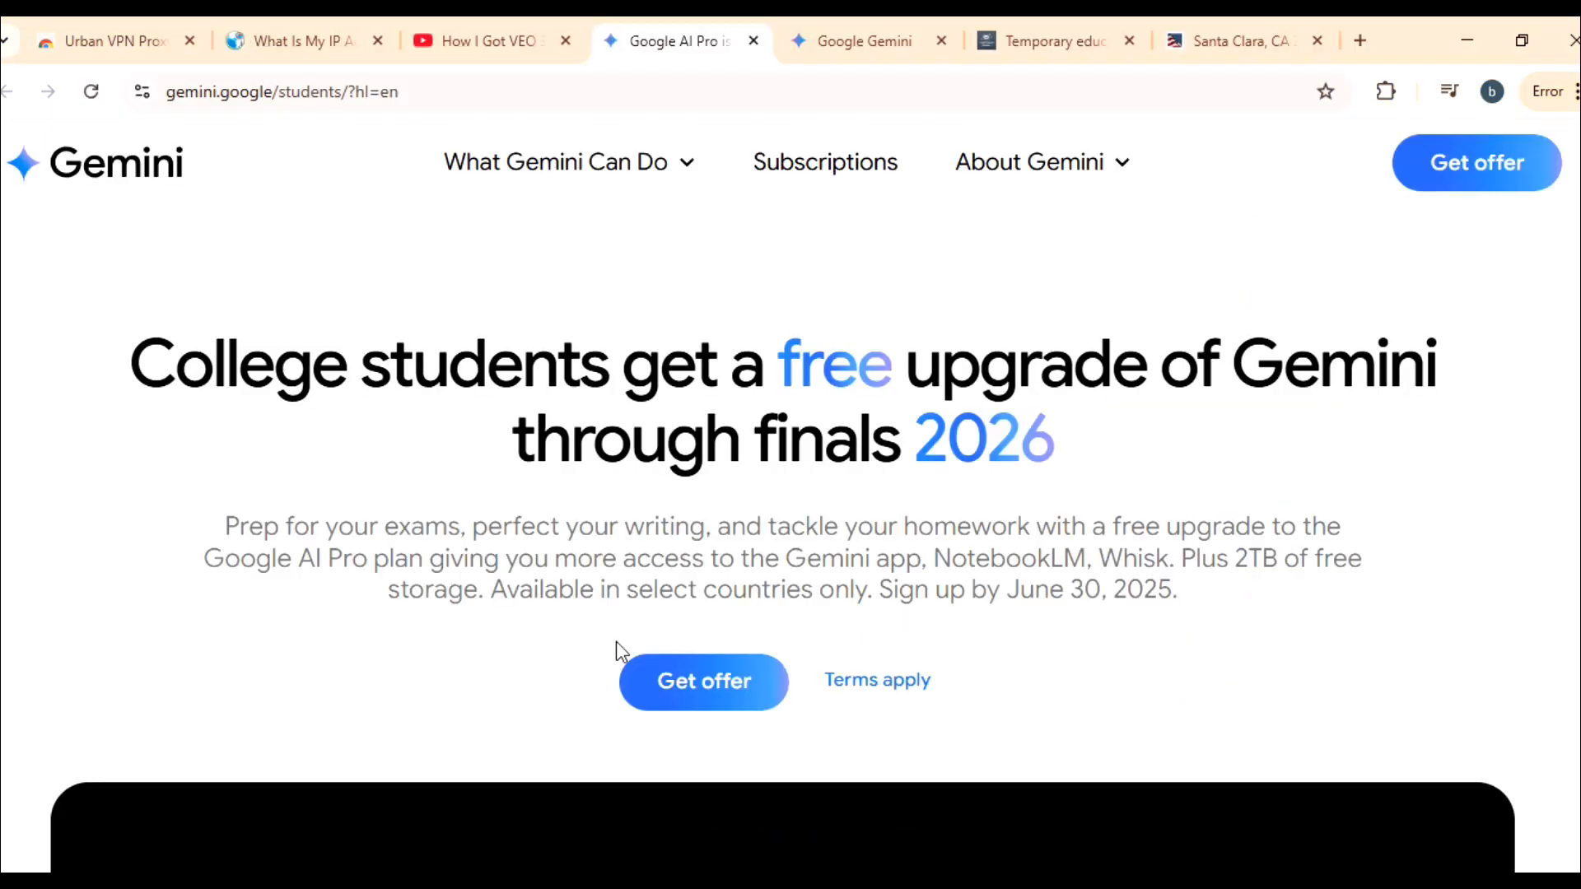
Step: Claim the student Gemini offer up to Verify student status, then bring up nullsto.edu.pl for a temp email
left_click(703, 682)
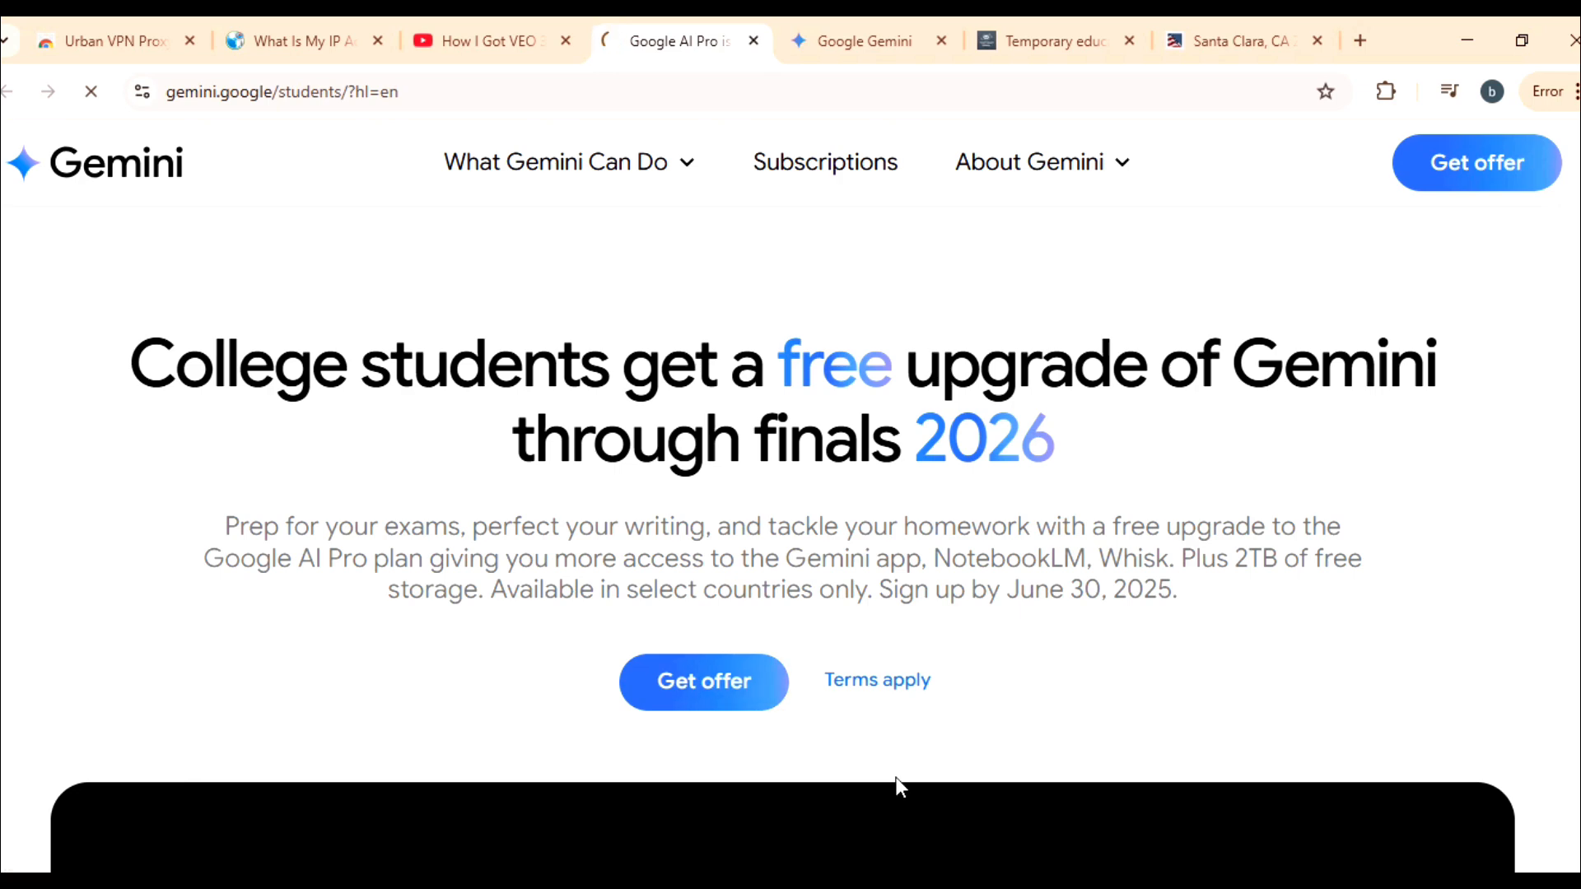
left_click(703, 680)
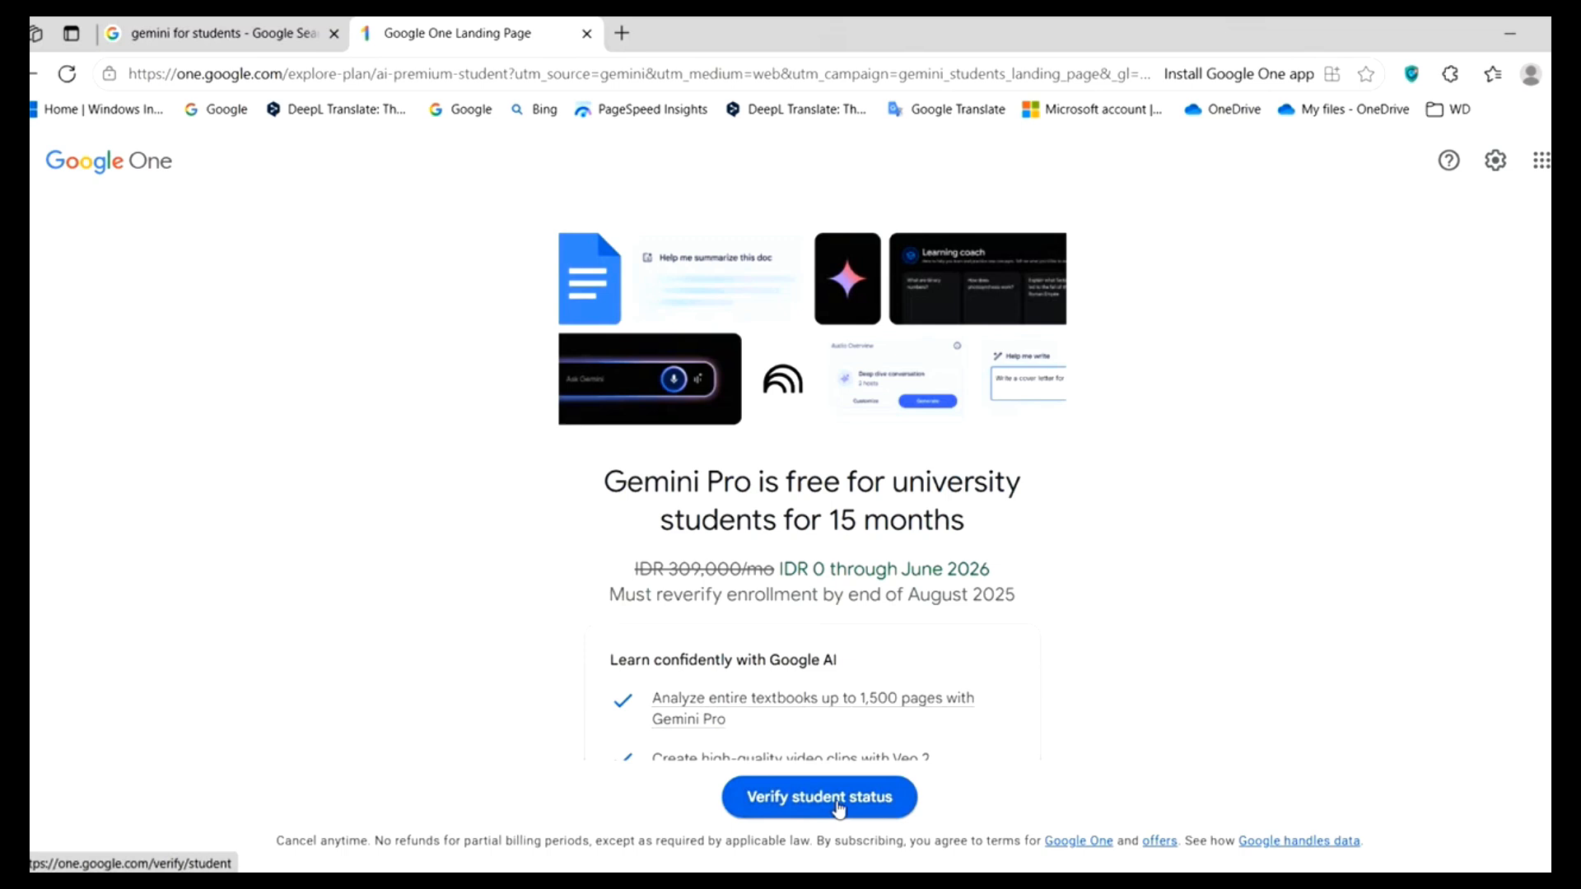
left_click(818, 797)
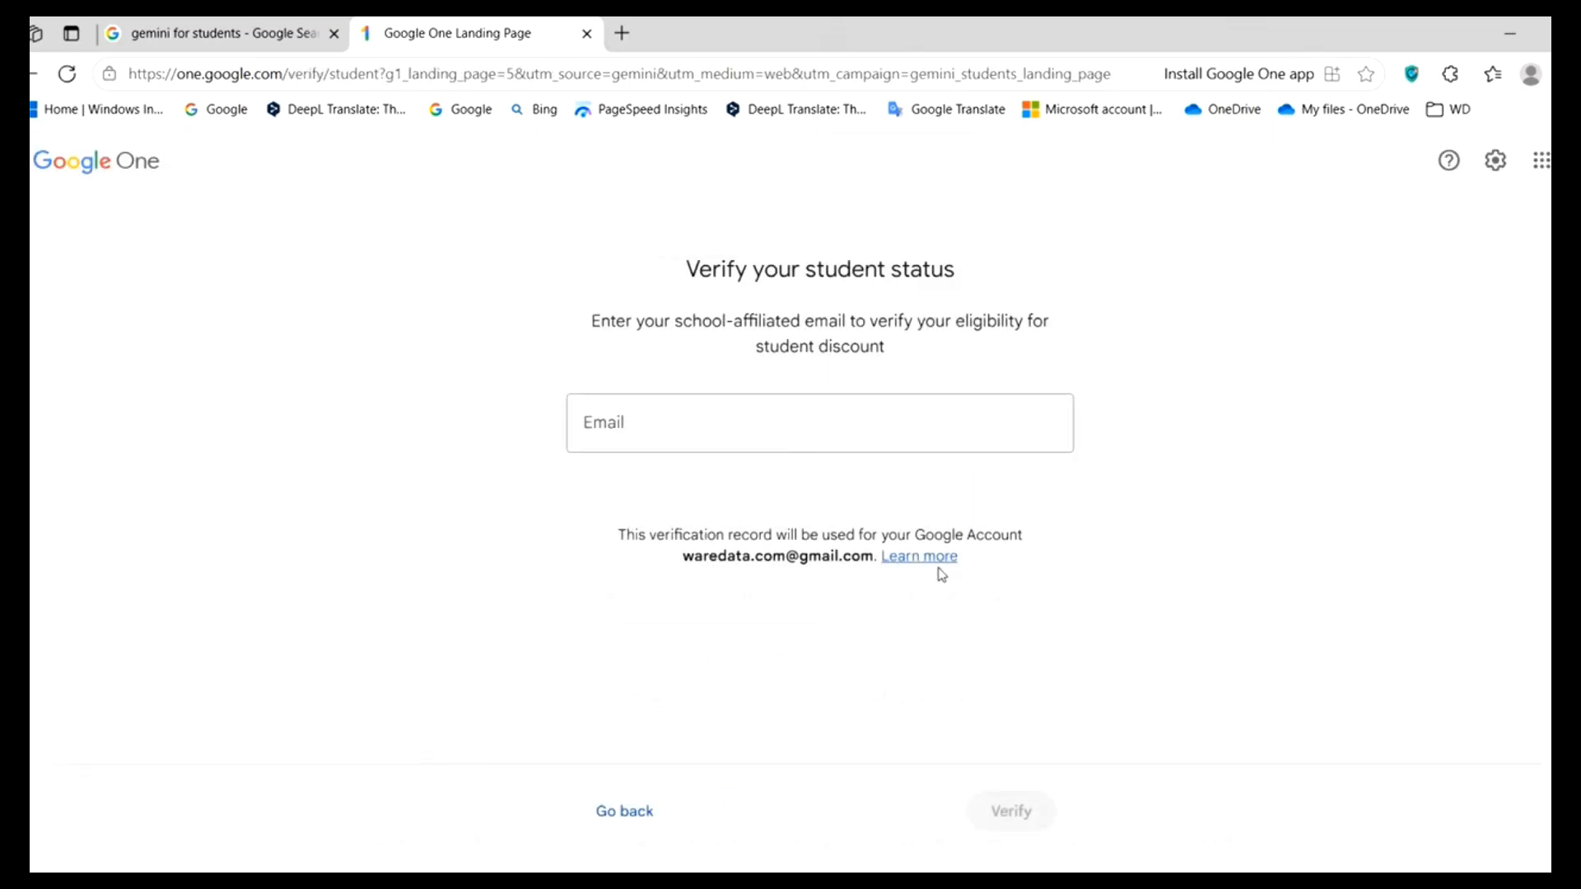
left_click(819, 423)
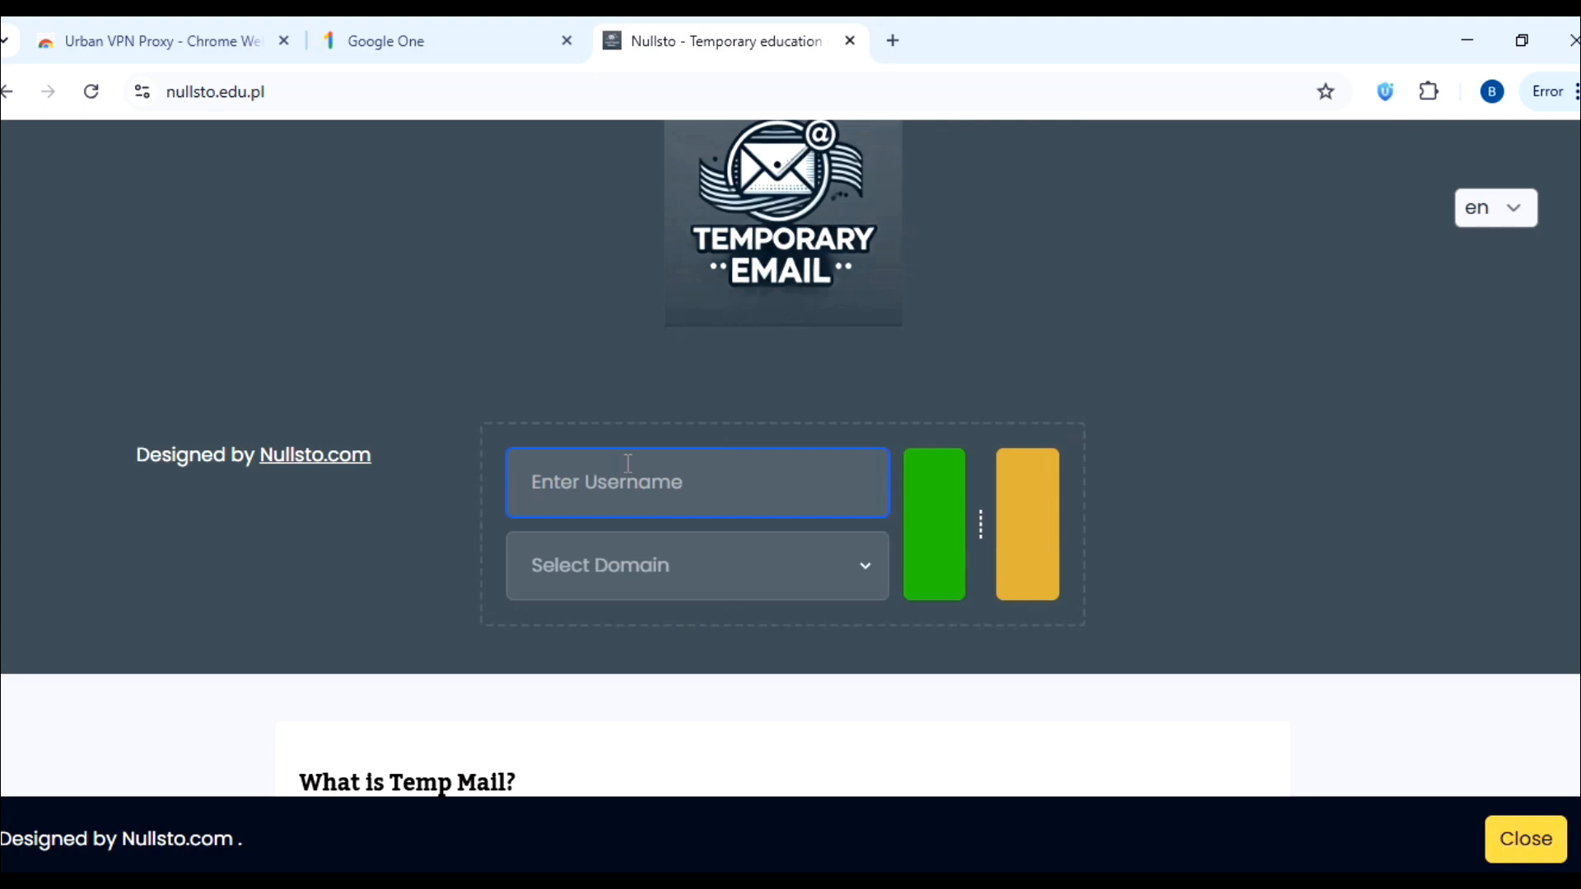
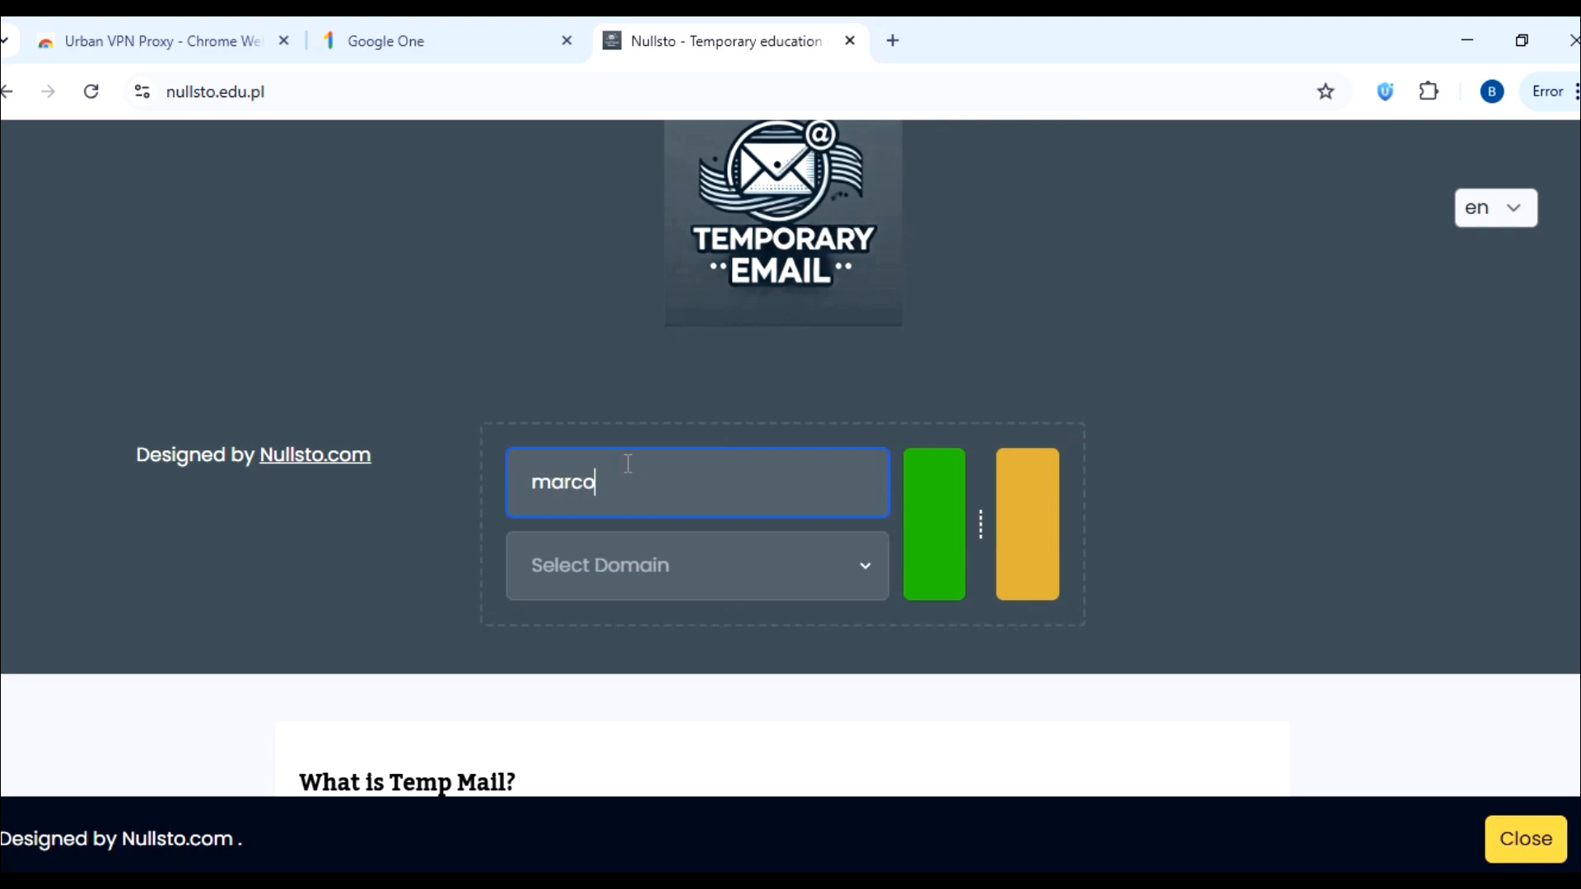
left_click(695, 565)
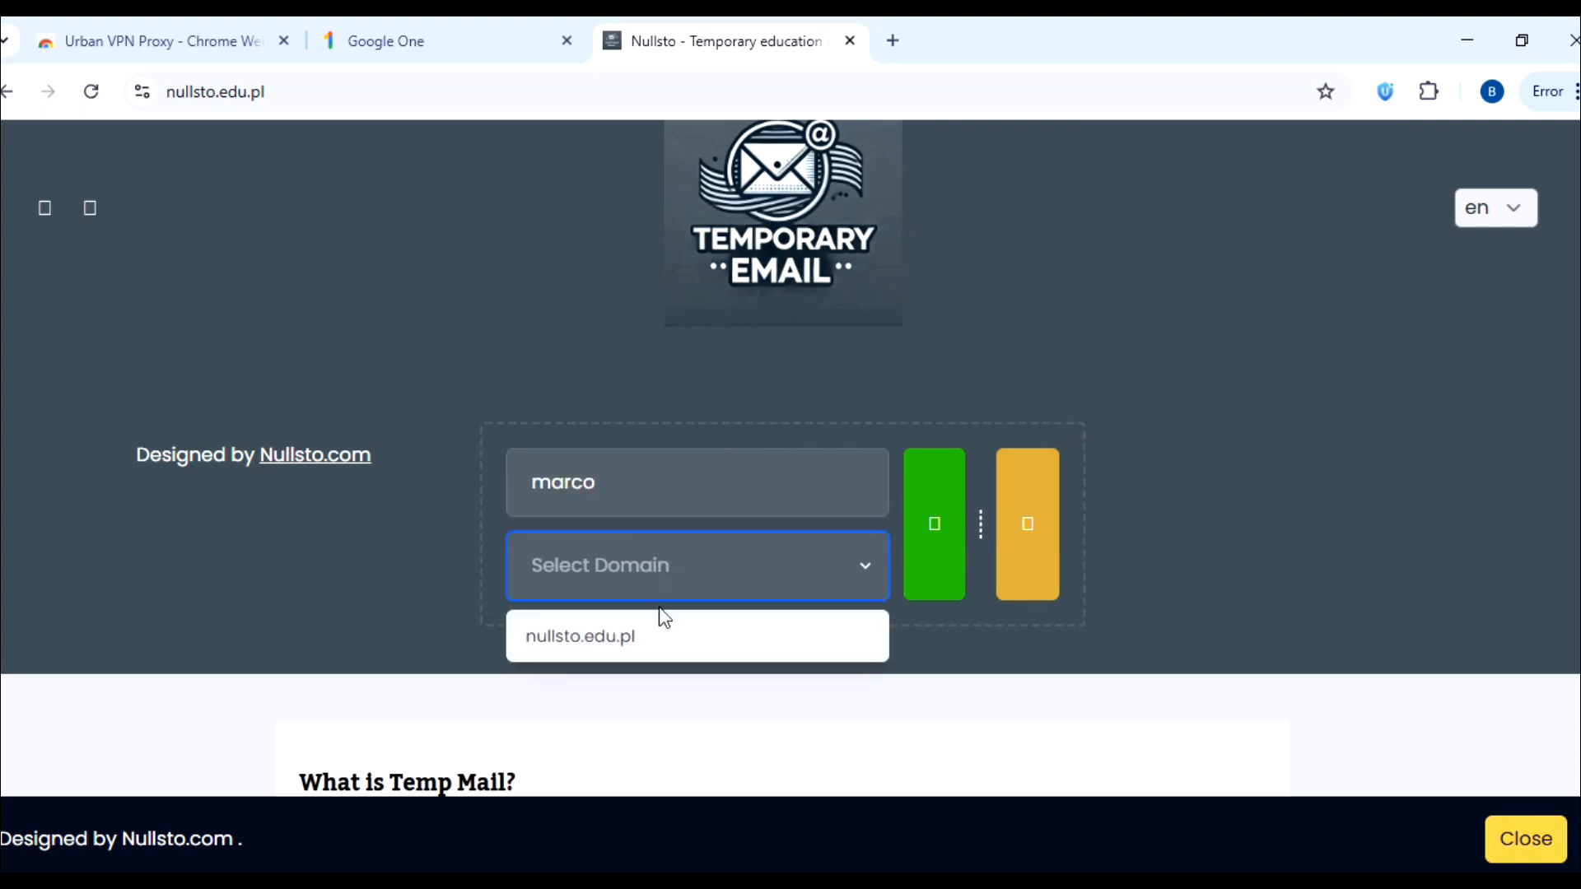
left_click(580, 636)
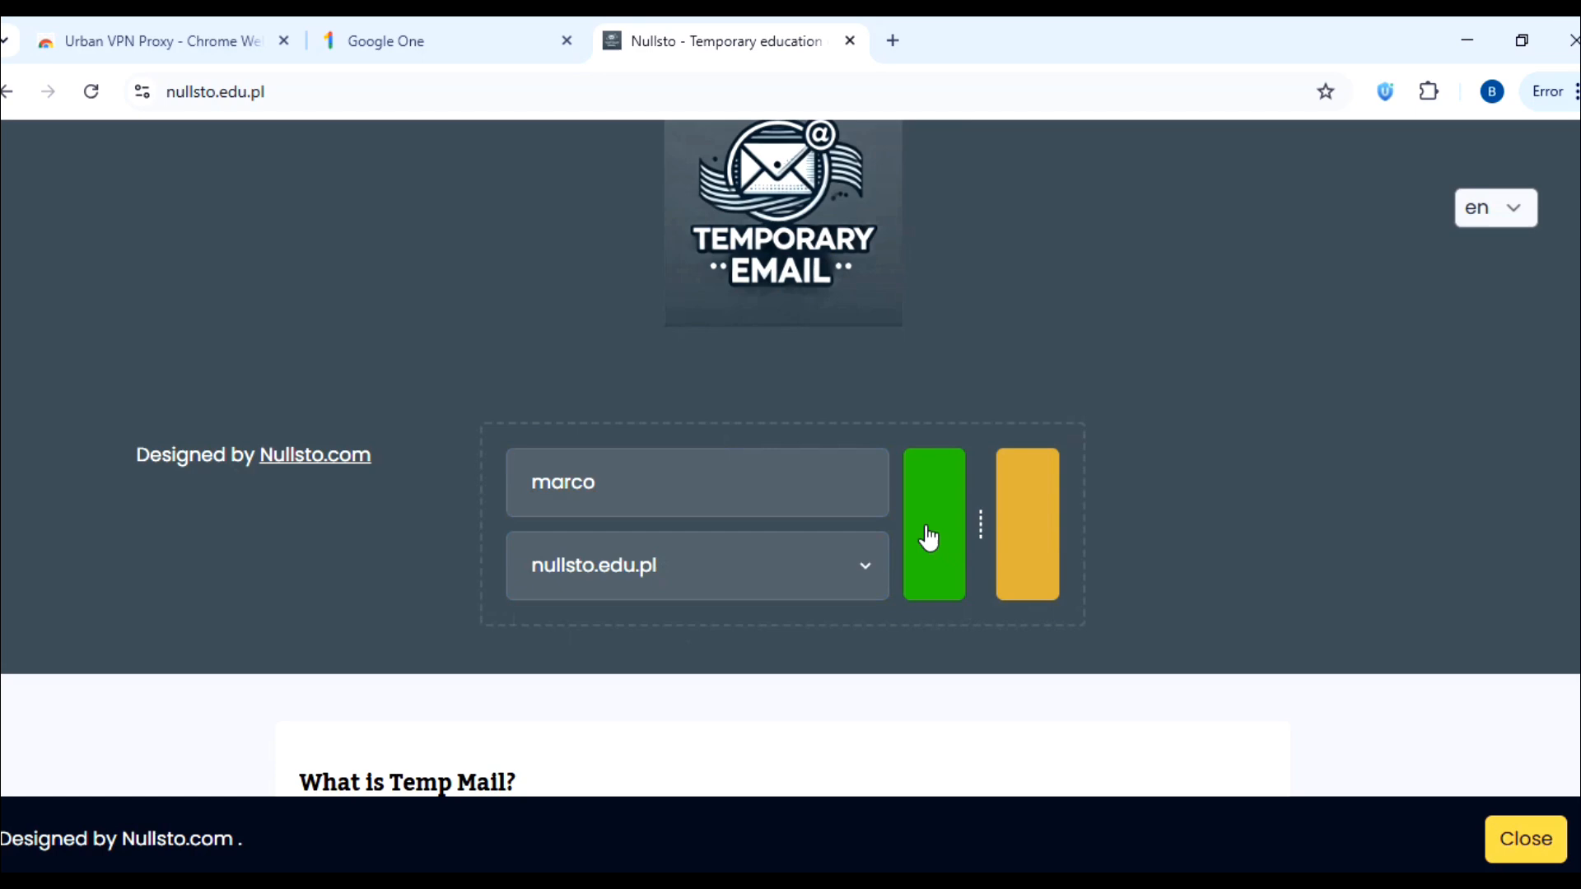
mouse_move(883, 644)
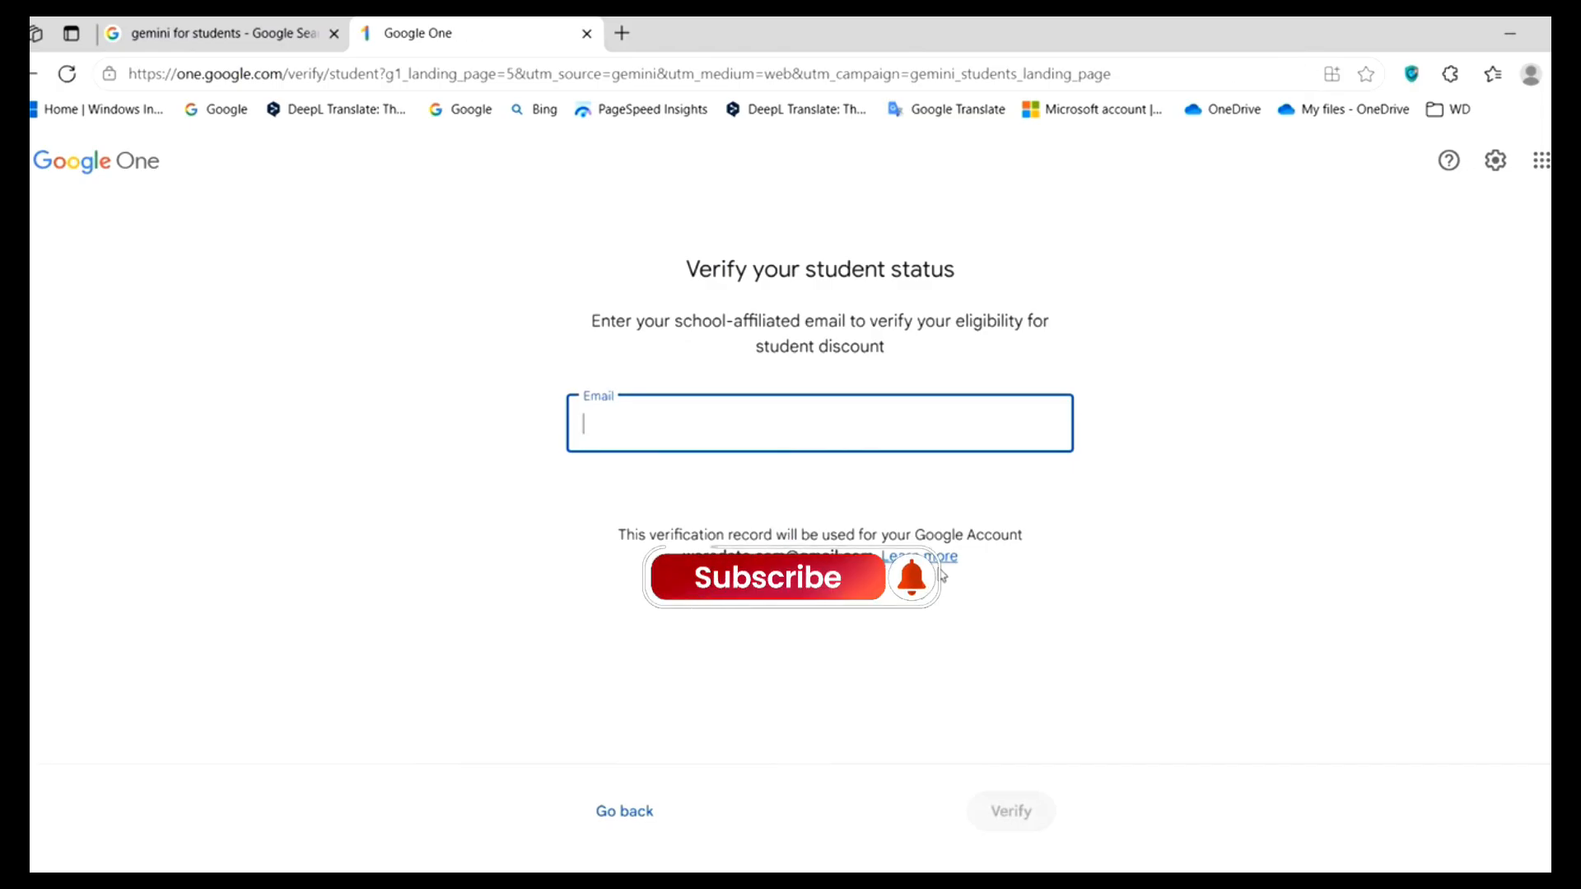
left_click(766, 576)
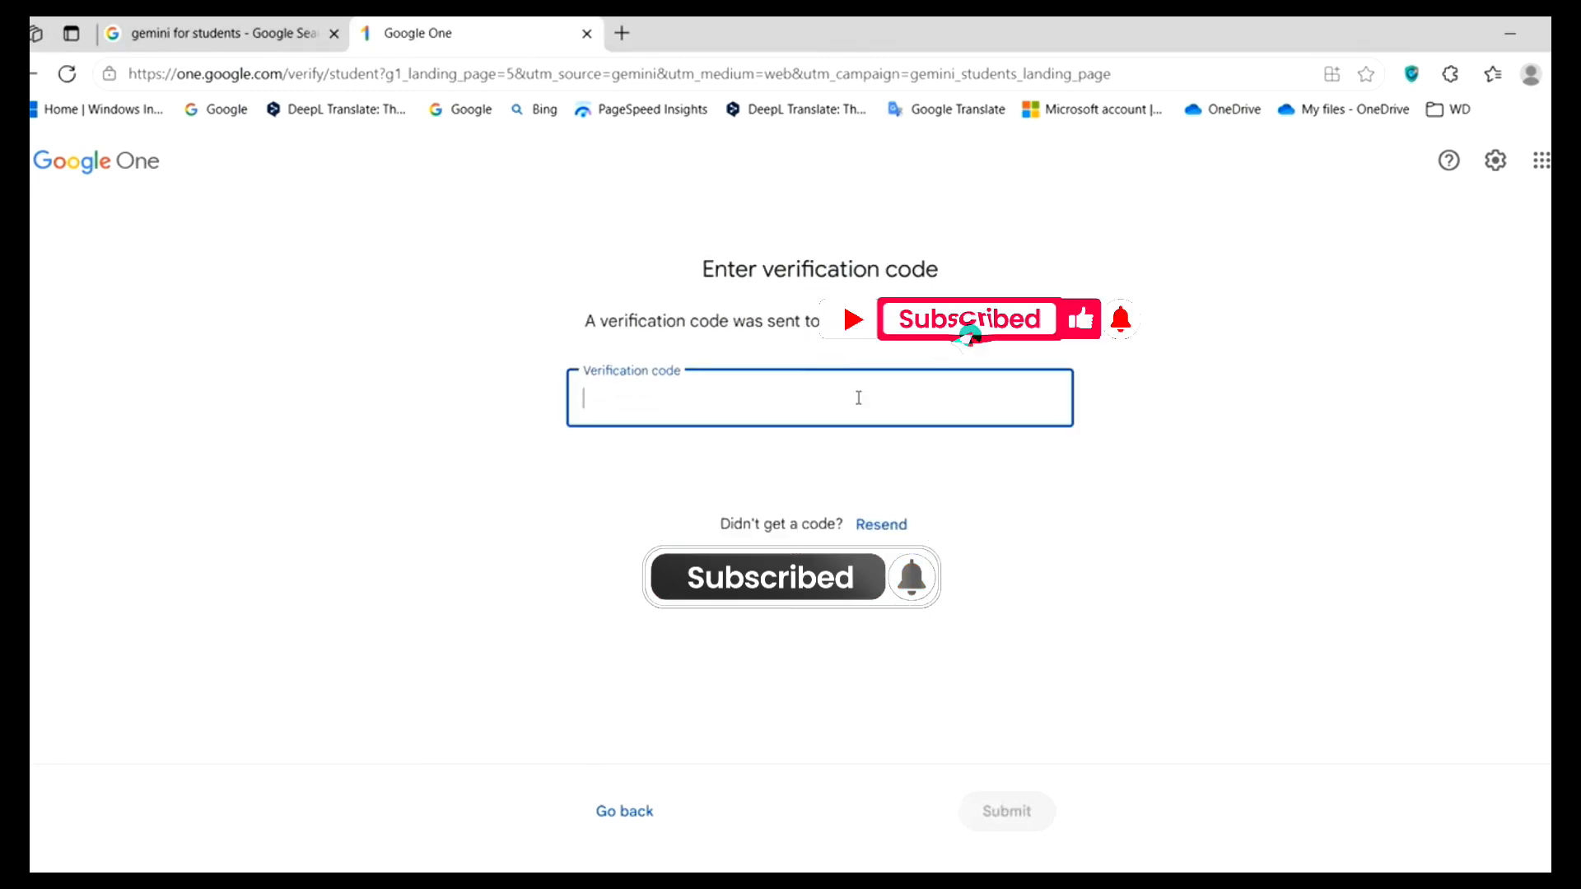
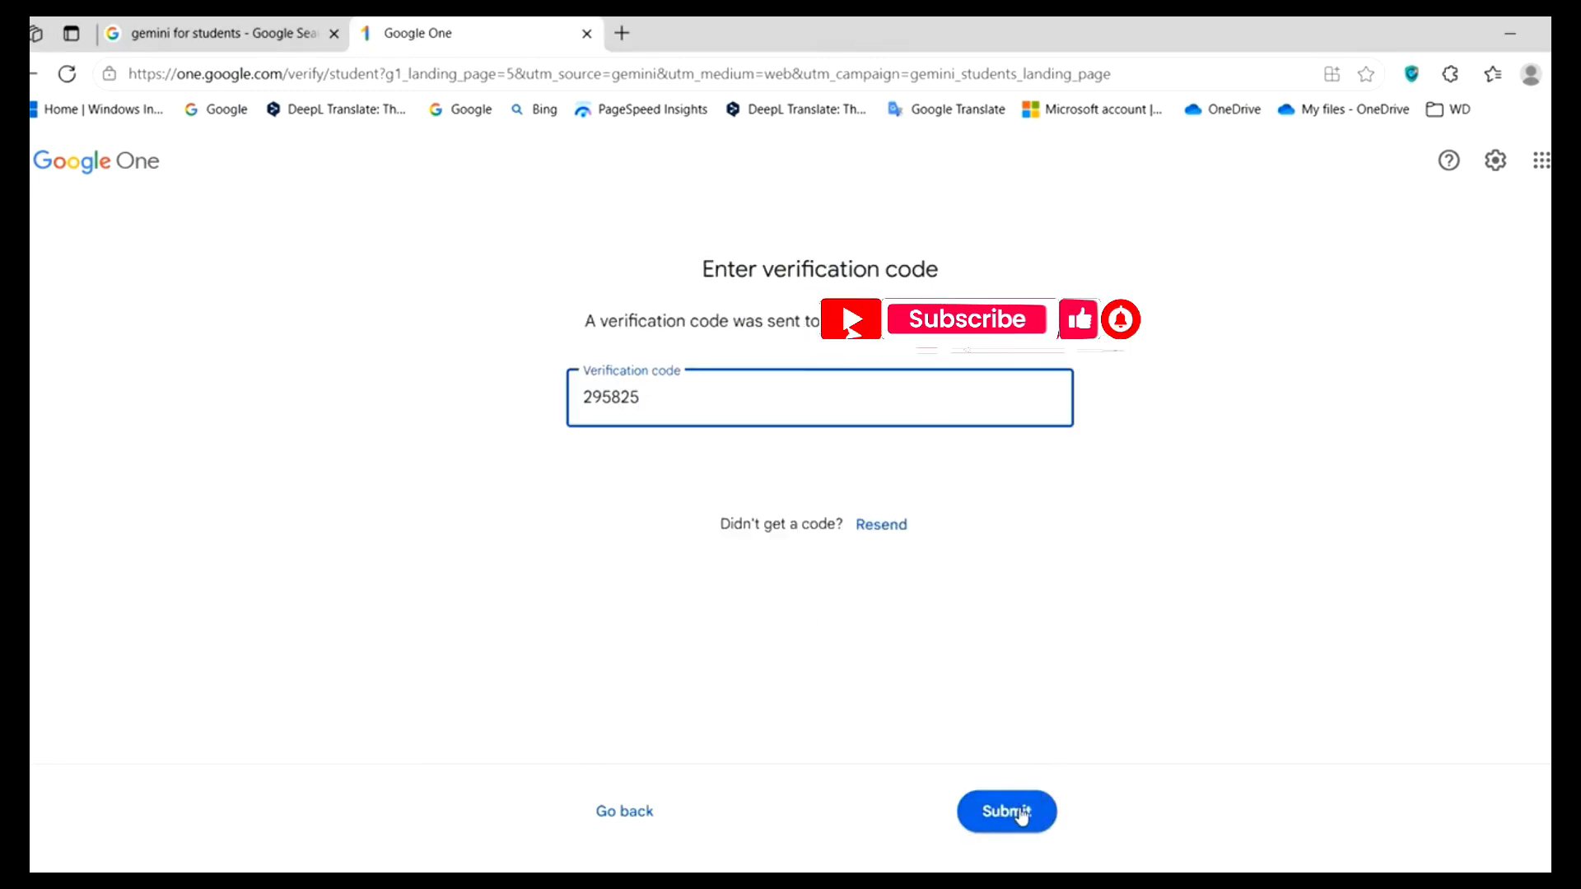
left_click(1004, 812)
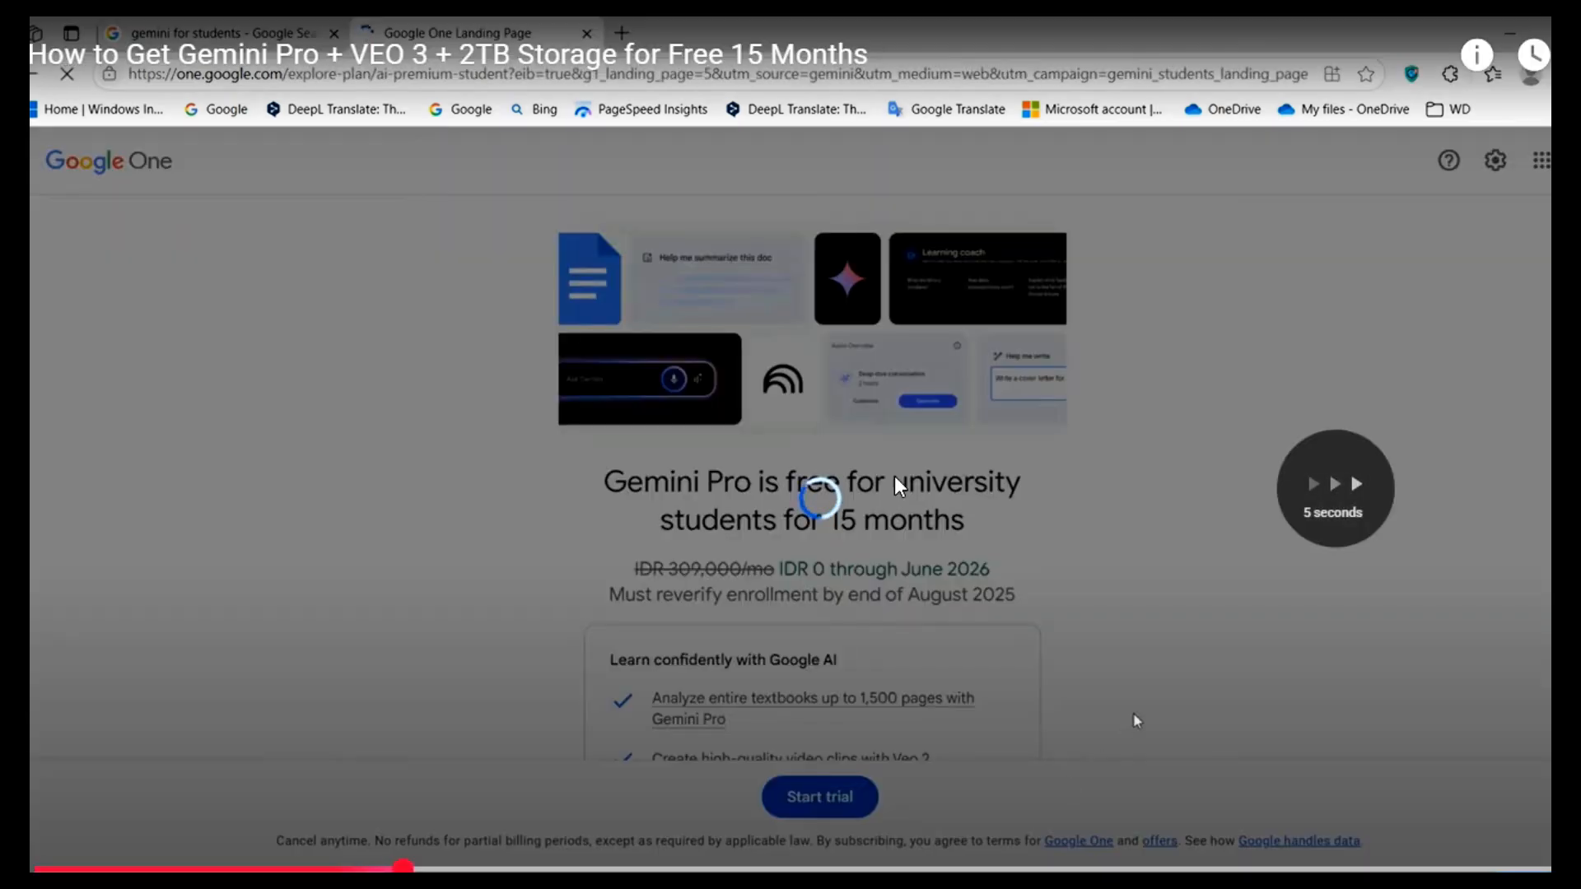
mouse_move(1138, 636)
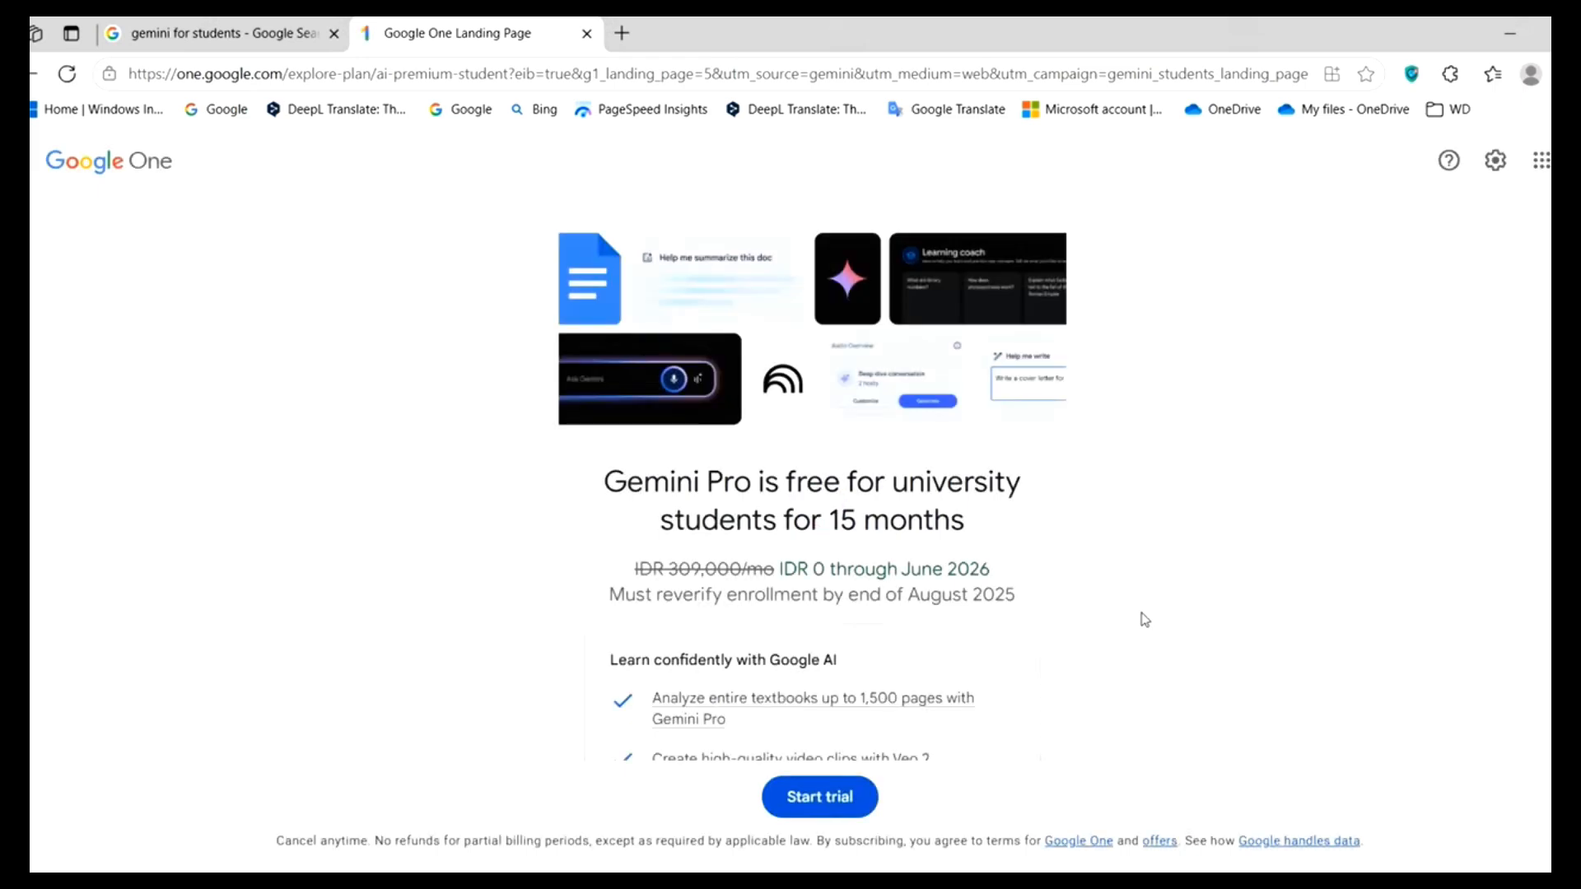
Step: Start the 15-month student trial, review payment methods, and activate the Gemini Pro subscription
left_click(818, 797)
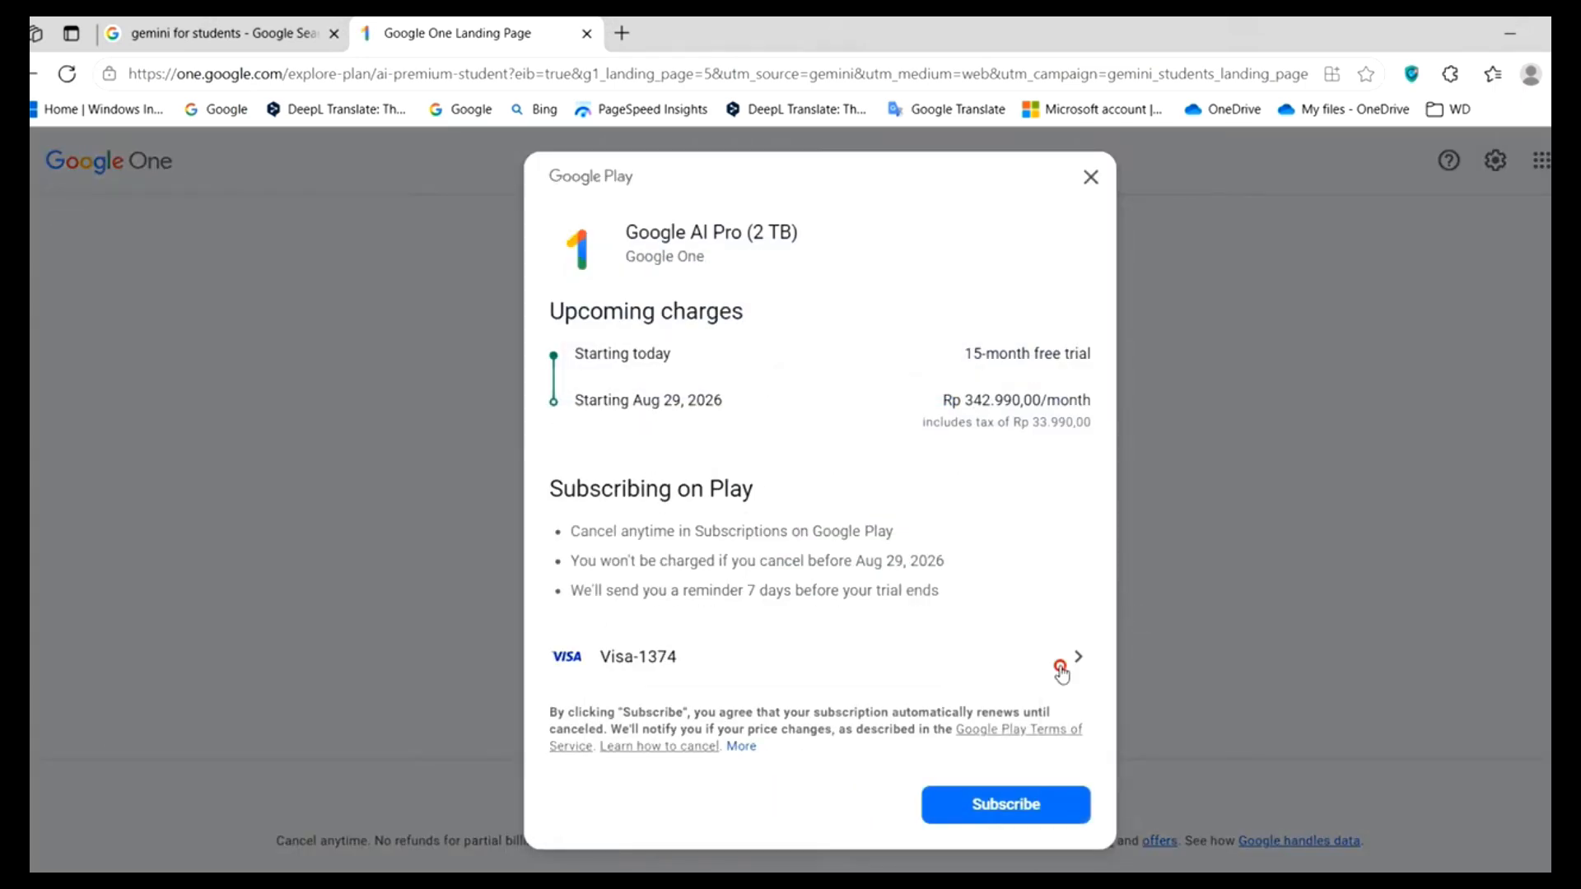
left_click(1061, 667)
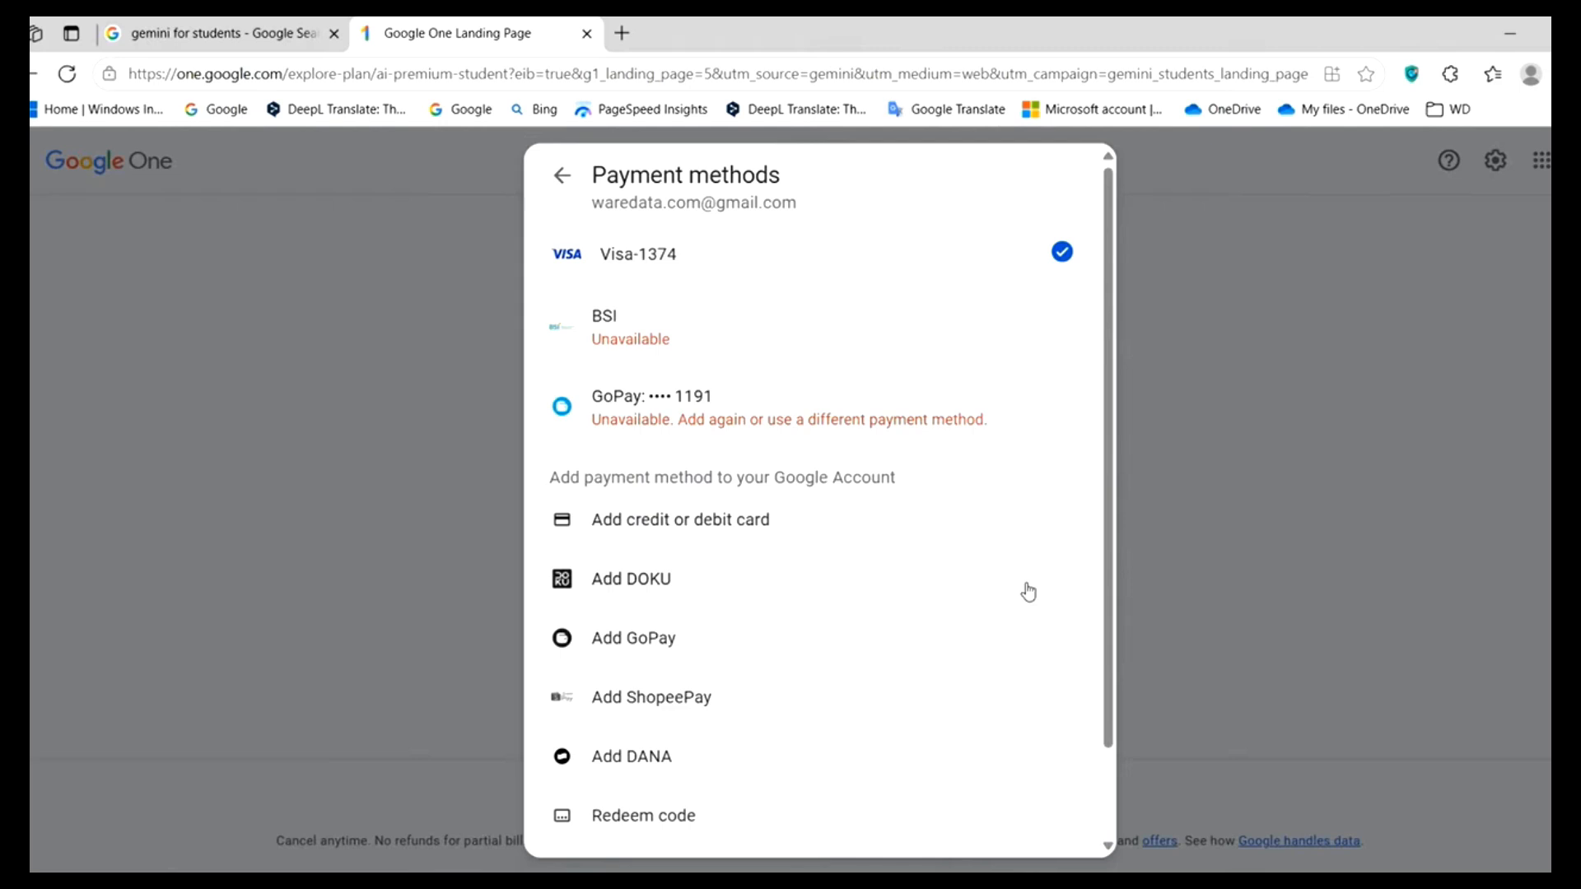
scroll("down", 3)
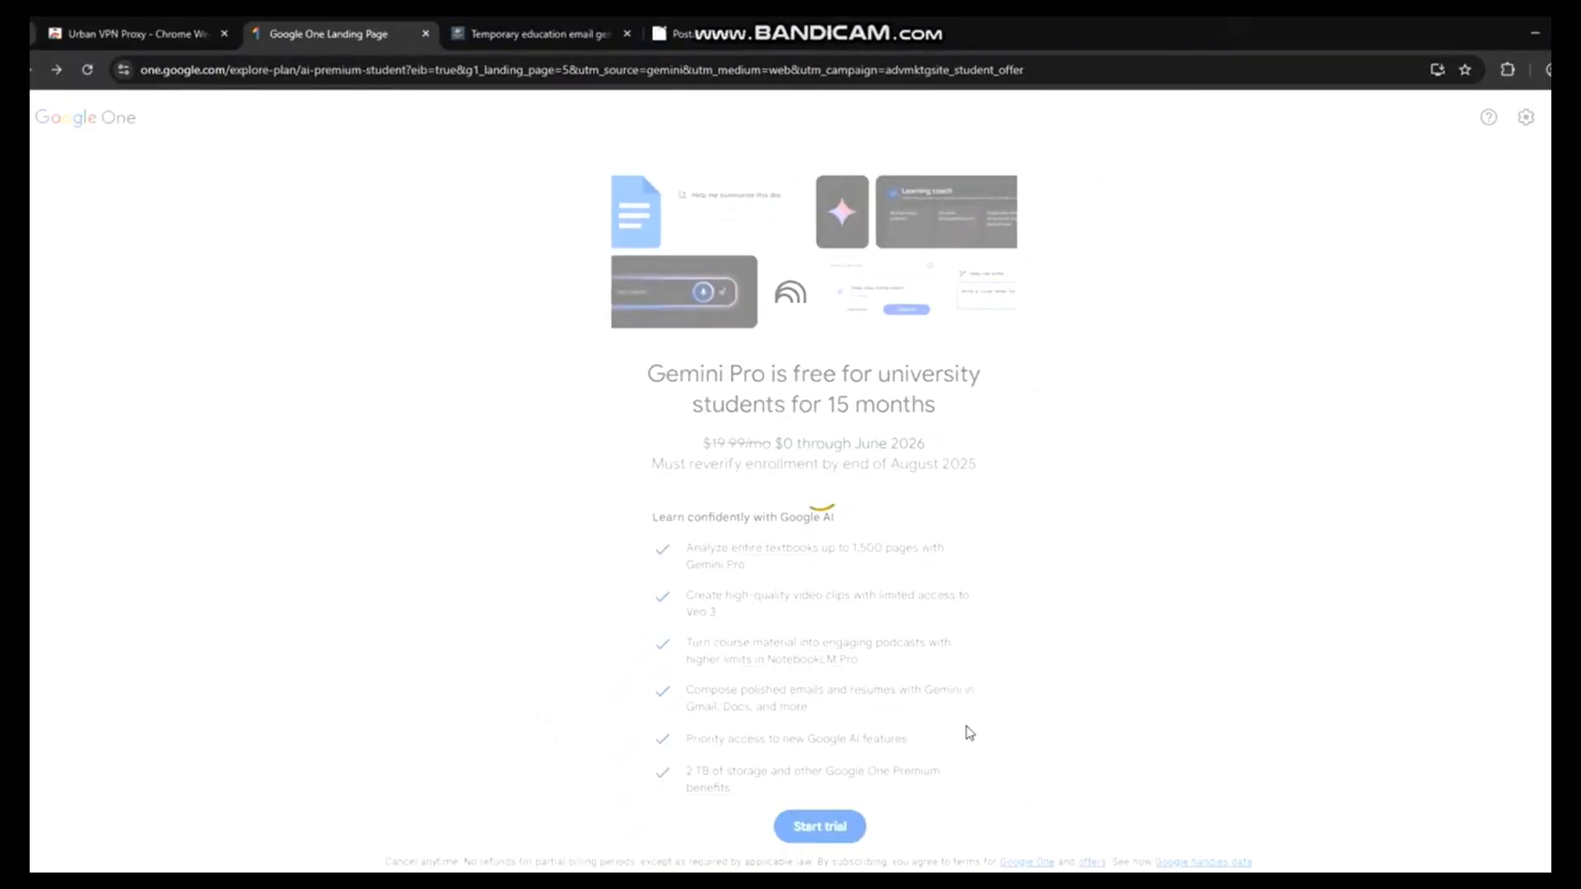
left_click(818, 826)
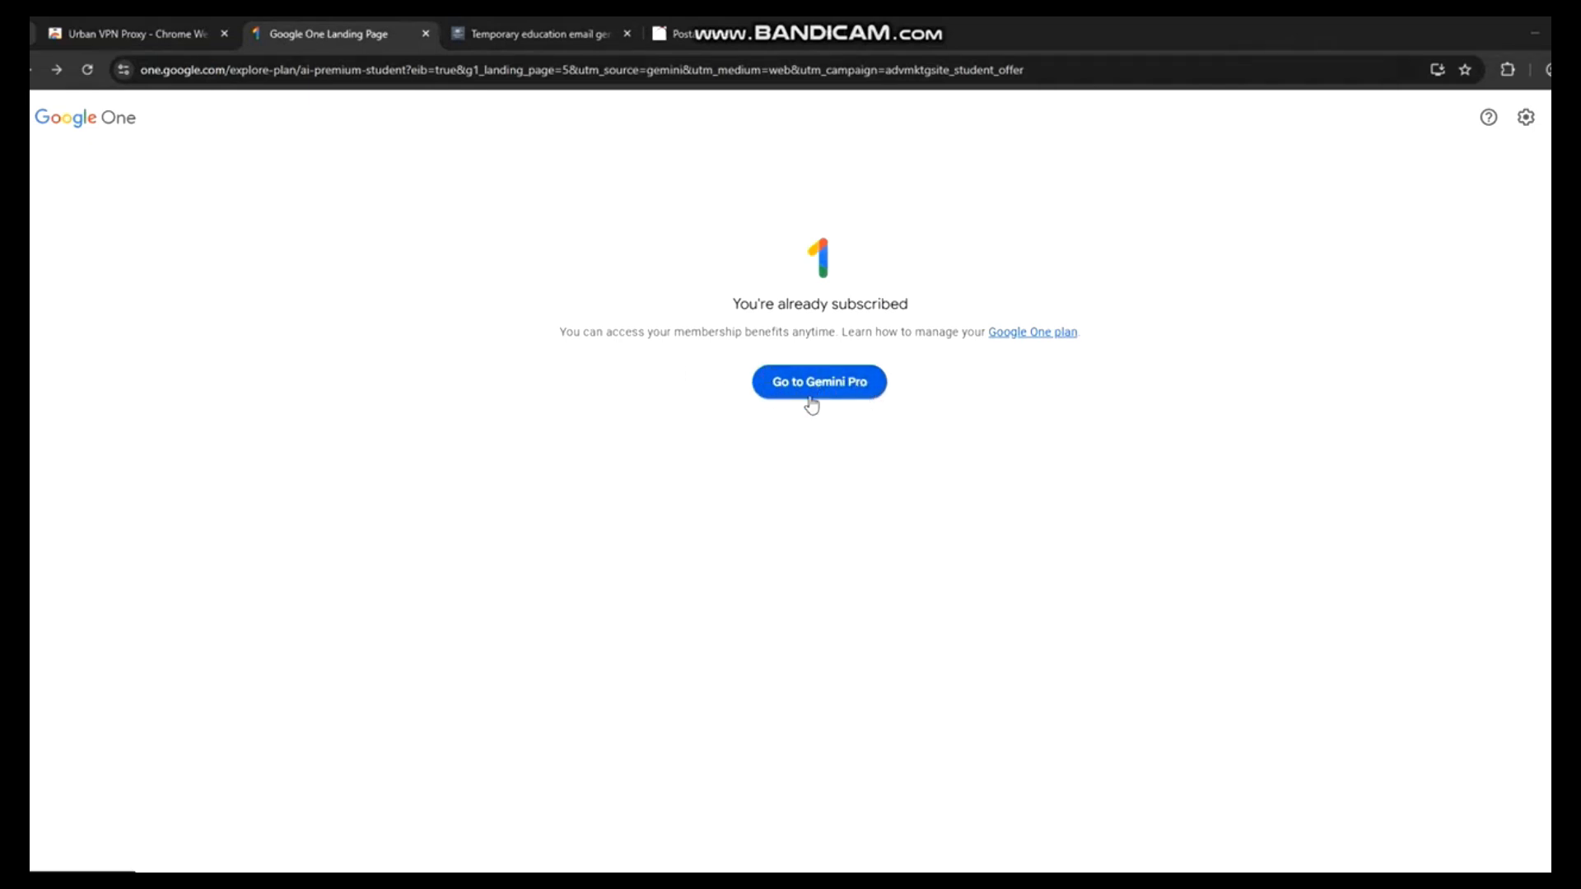
Step: Go to Gemini Pro and confirm the subscription under Settings & help > Manage subscription
left_click(819, 381)
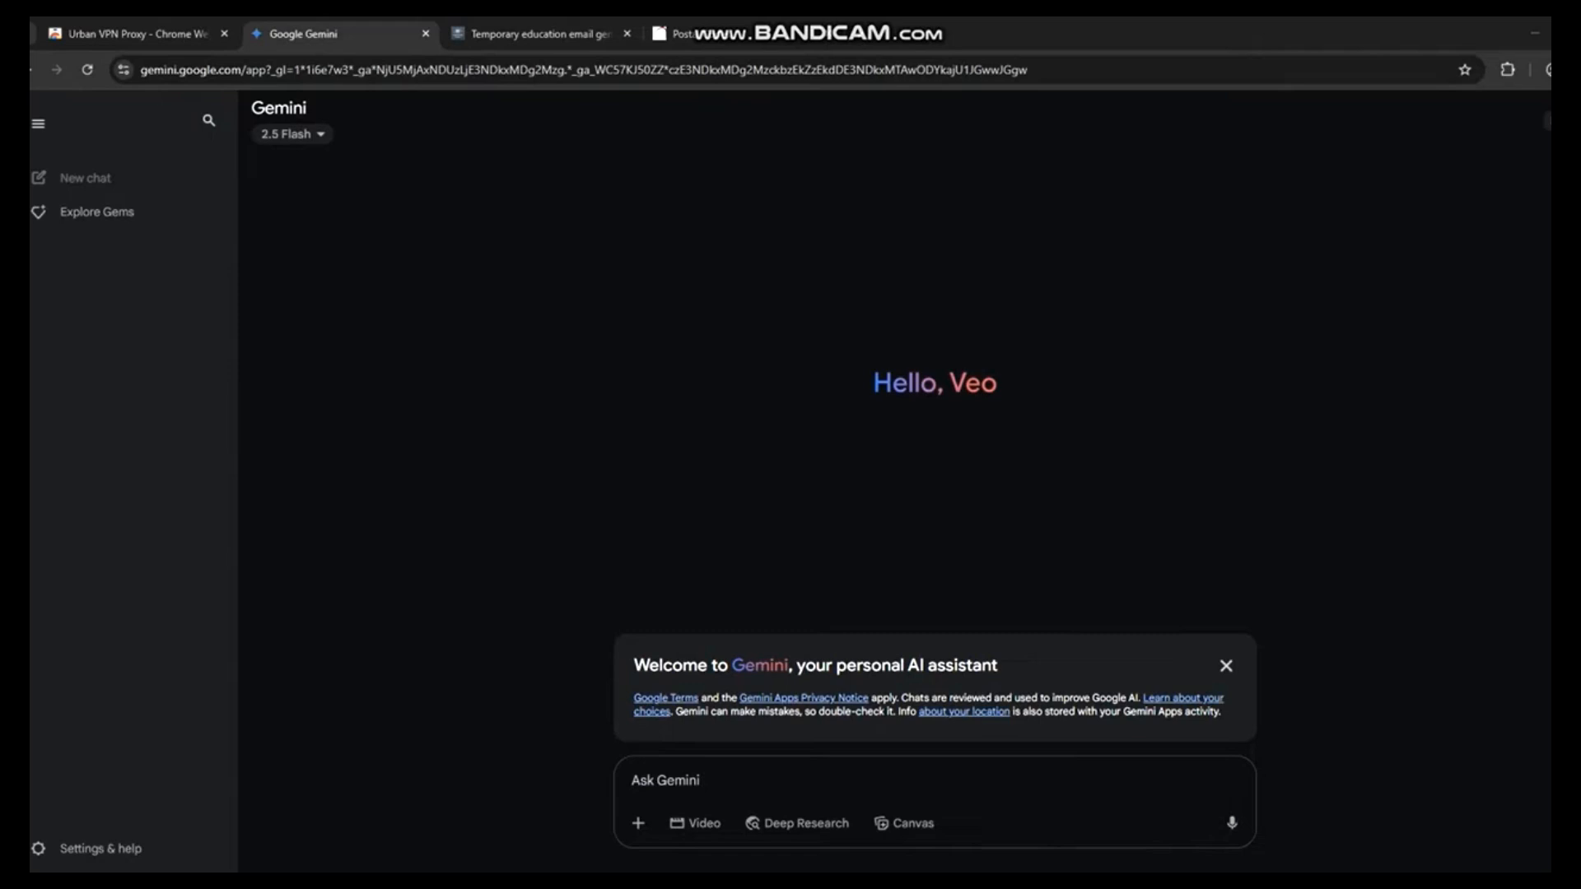
left_click(101, 848)
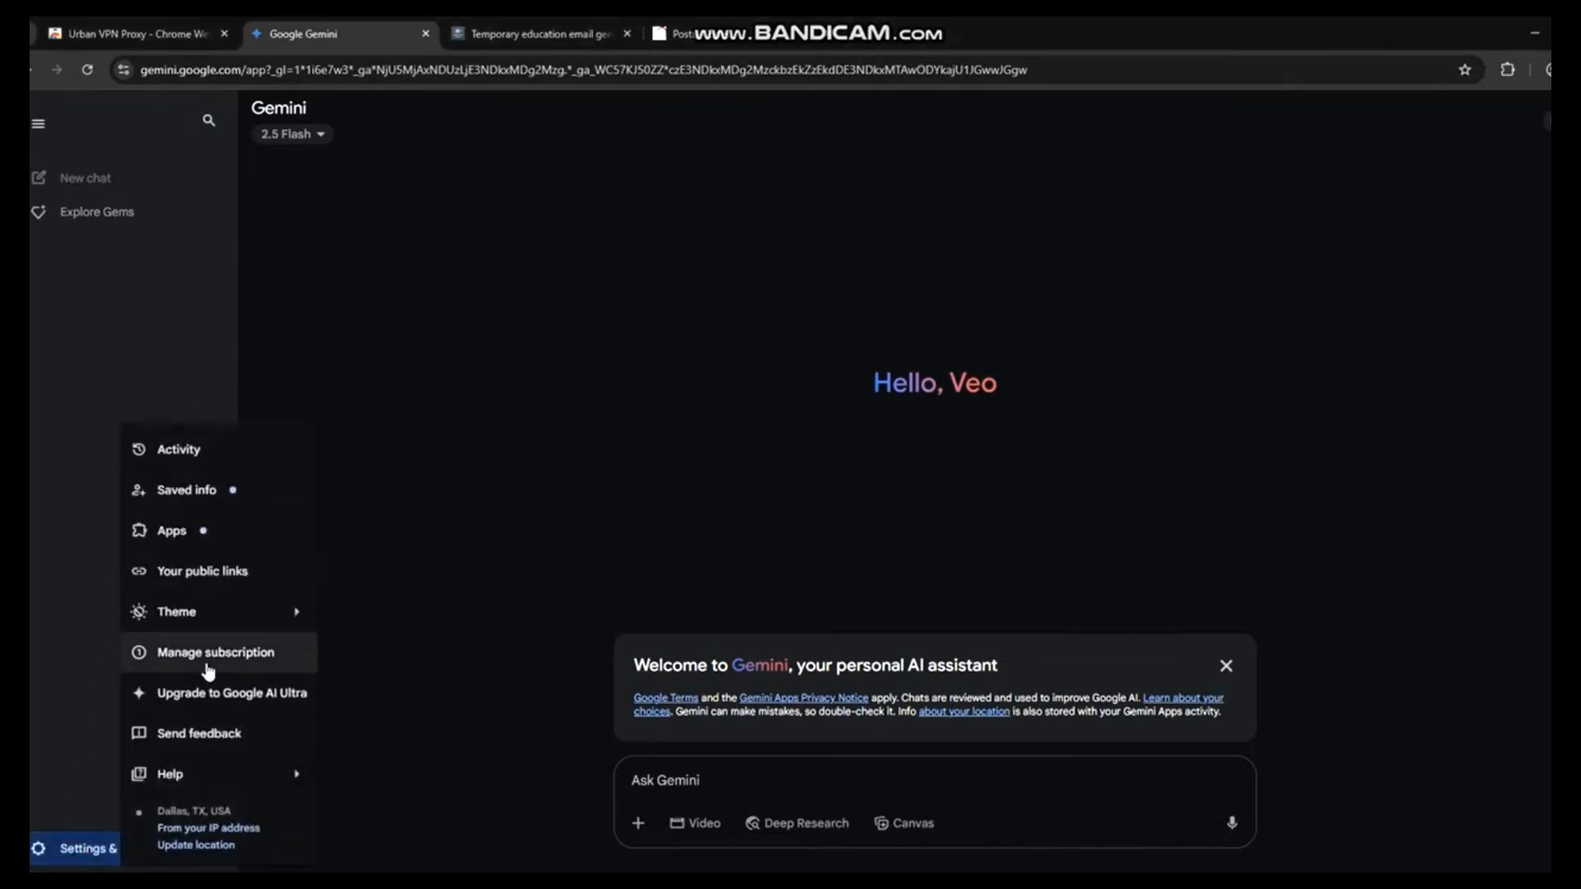
left_click(215, 653)
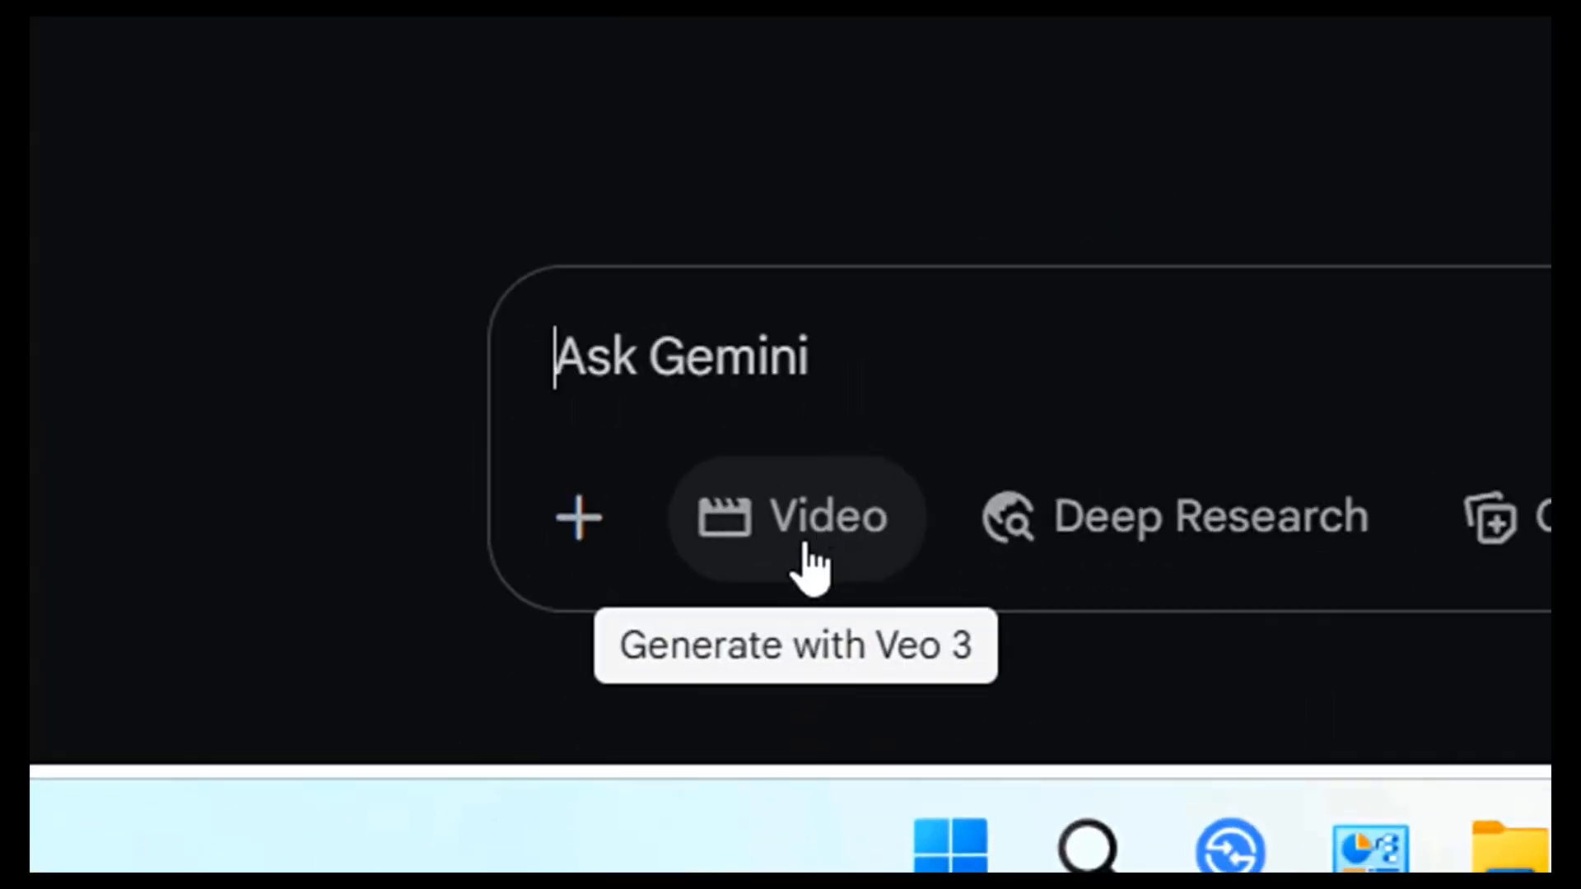
Step: Submit a Veo 3 video prompt of a Japanese-looking woman saying she's looking for John Doe
left_click(797, 517)
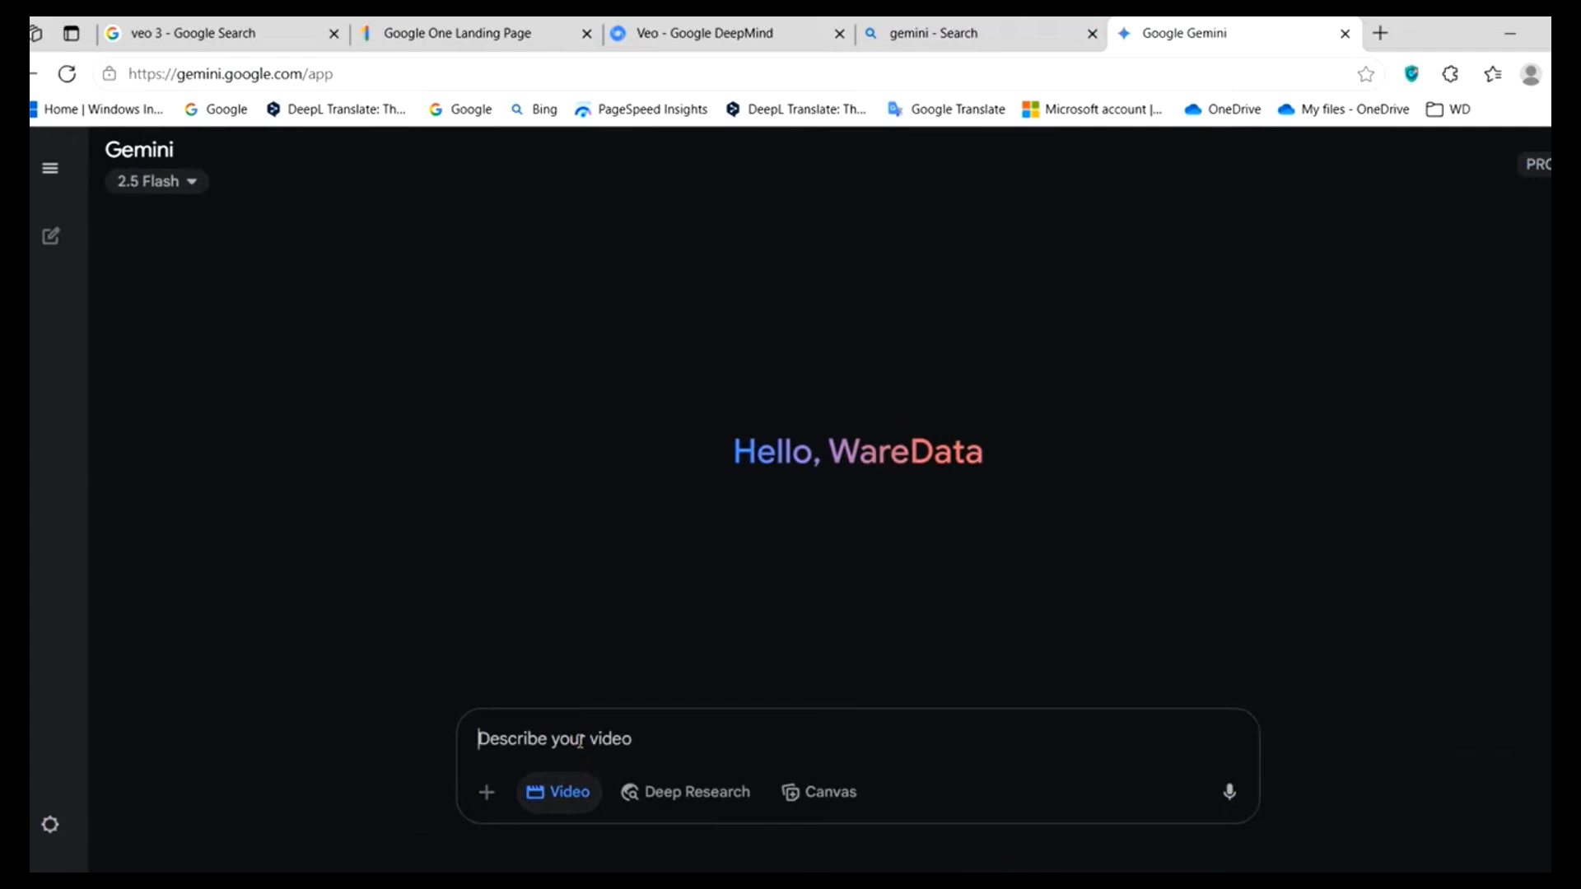
type("A beautiful, Japanese-looking woman says \"Hello, I'm looking for a man named John Doe\", where did he go?\".")
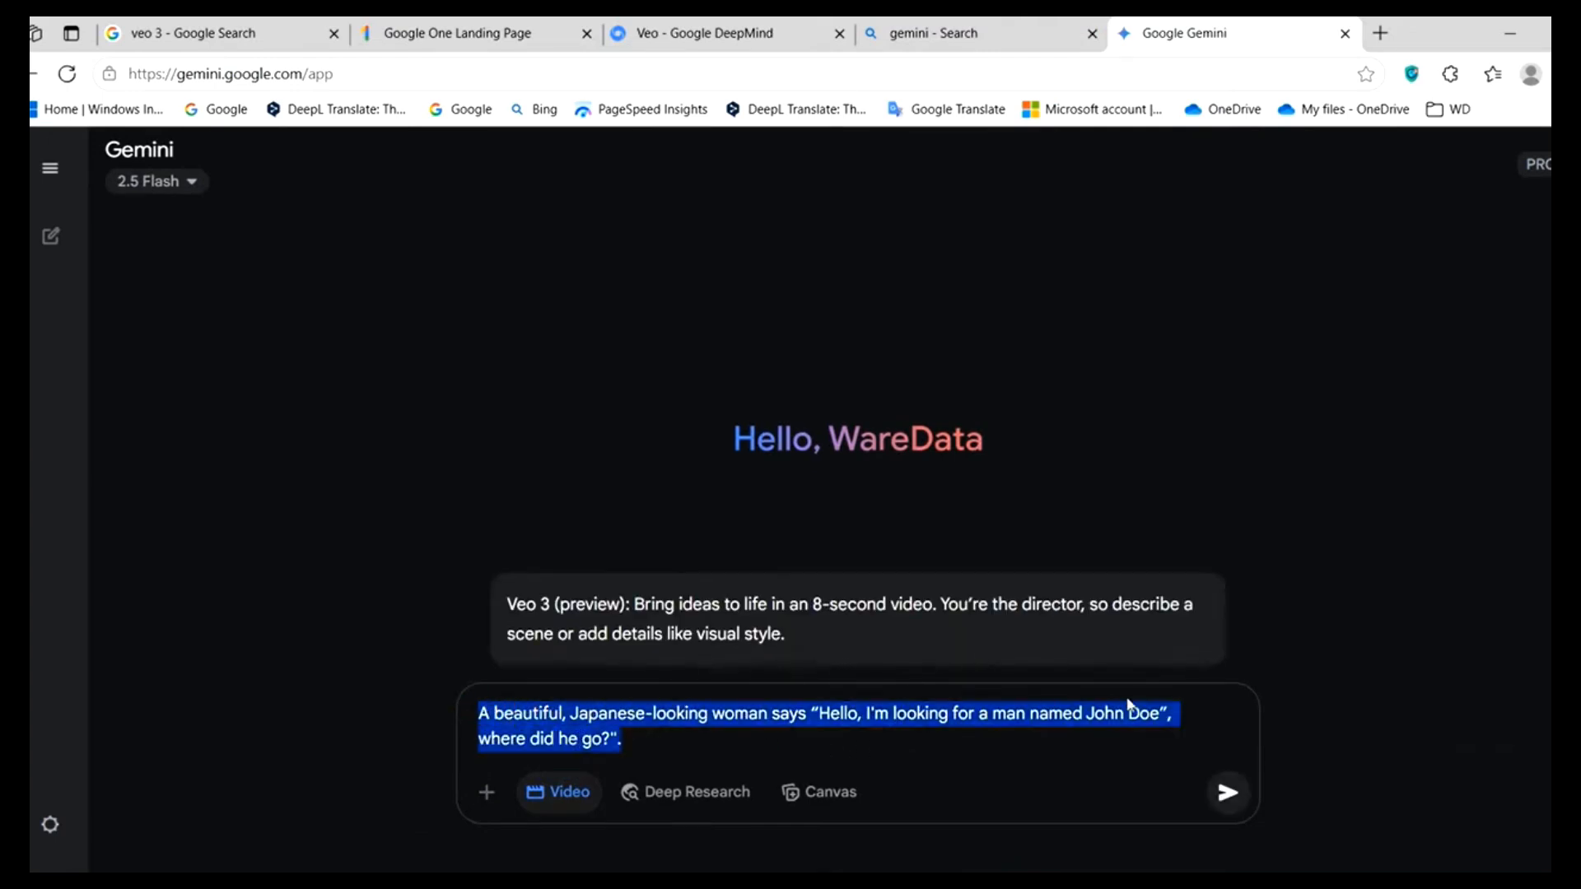
left_click(1227, 792)
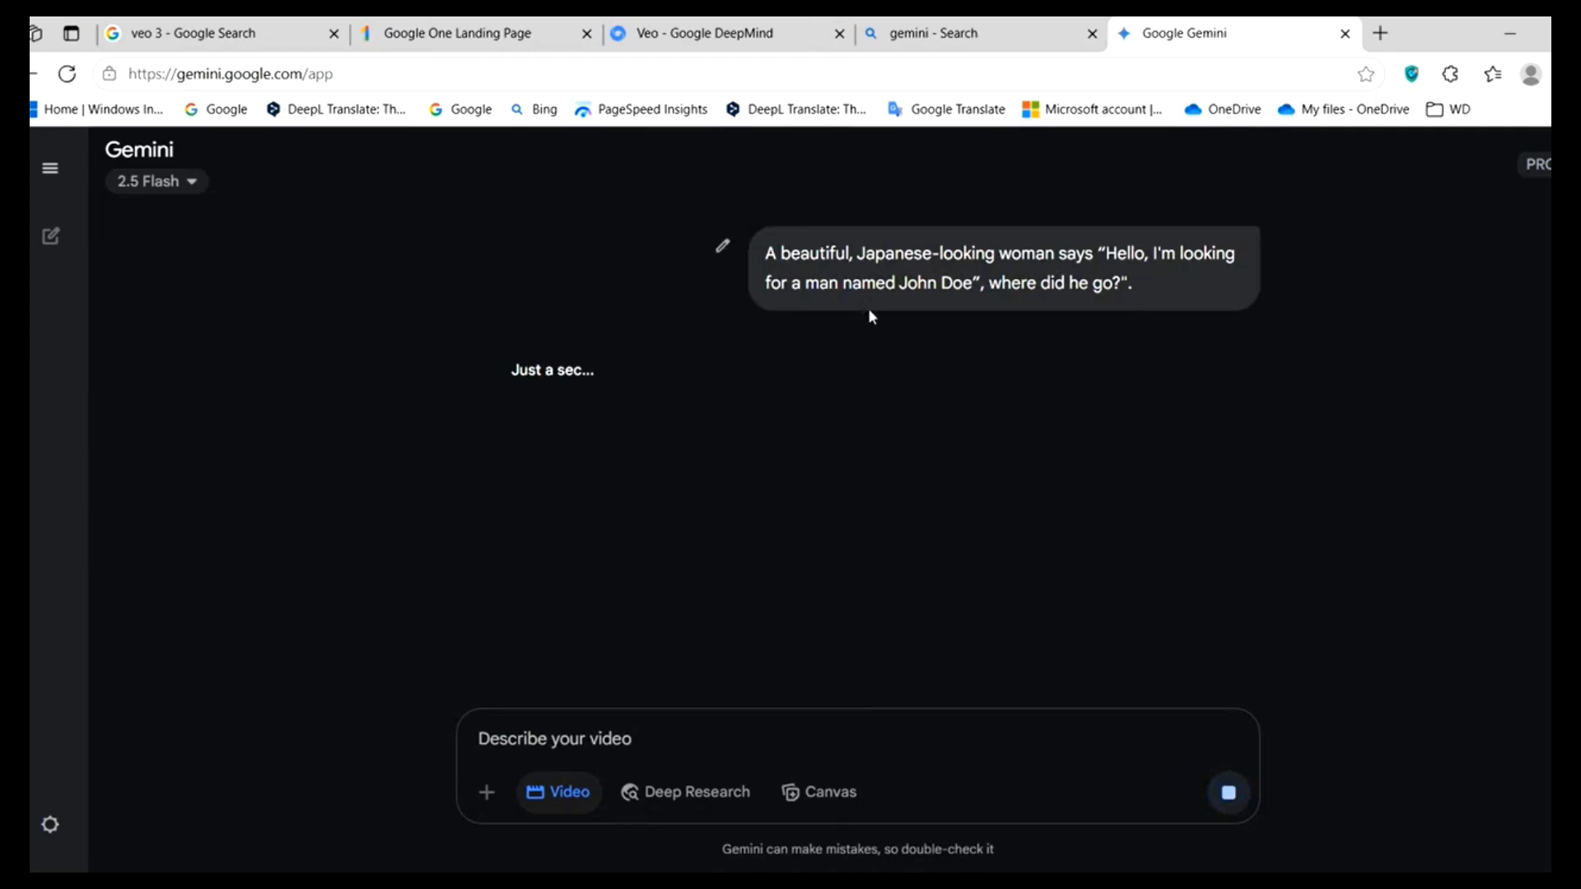